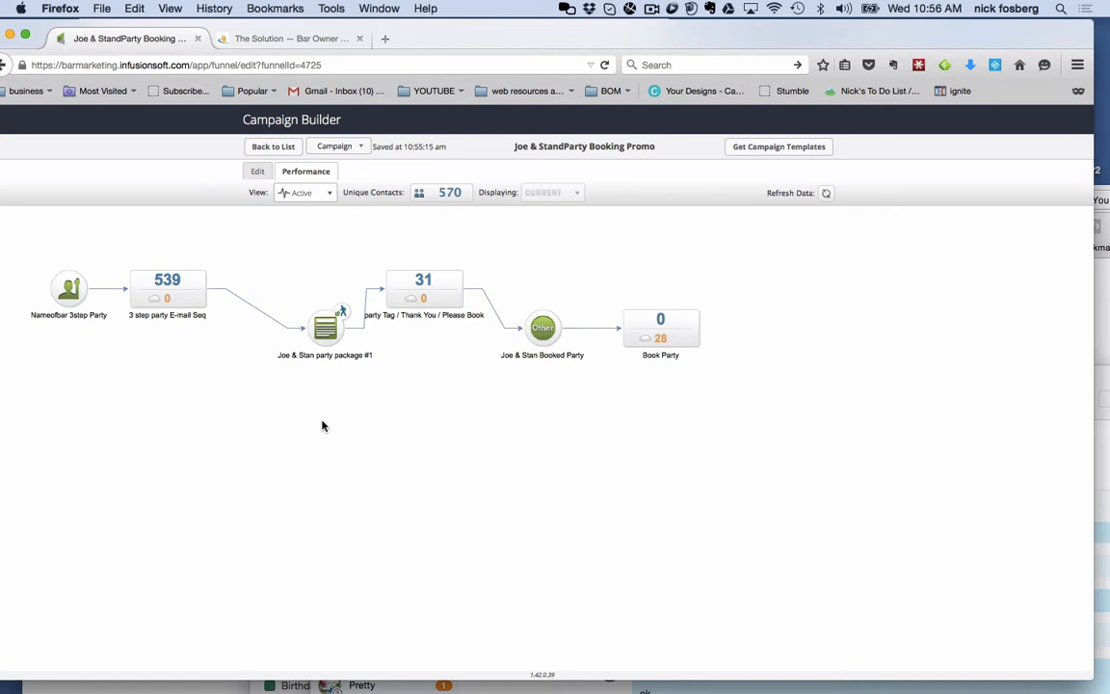
- Switch between the Campaign Builder's historical Performance view and the website's Solution page, ending on the Solution page
{"action": "left_click", "coordinate": [289, 39]}
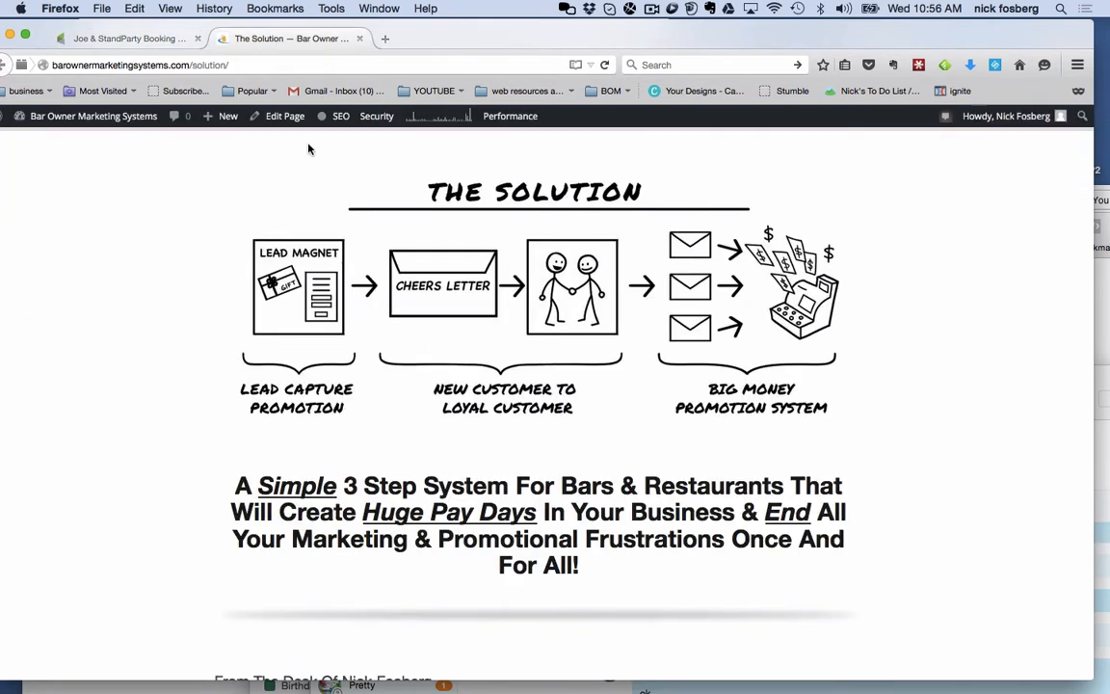
{"action": "mouse_move", "coordinate": [494, 243]}
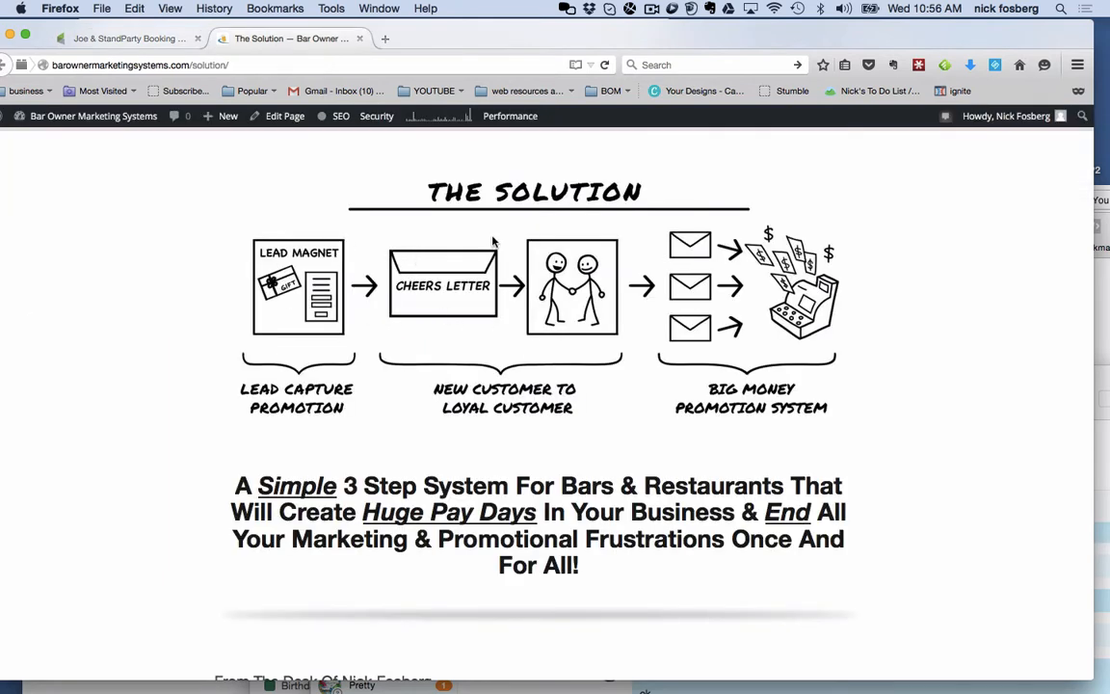
{"action": "mouse_move", "coordinate": [463, 395]}
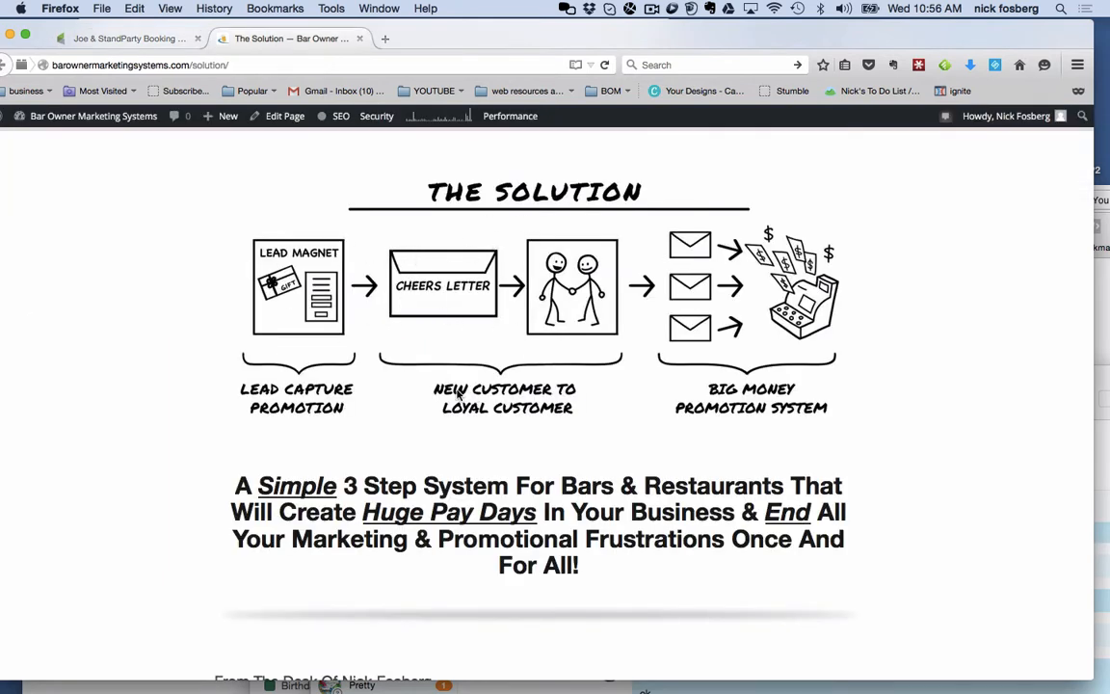
{"action": "mouse_move", "coordinate": [455, 440]}
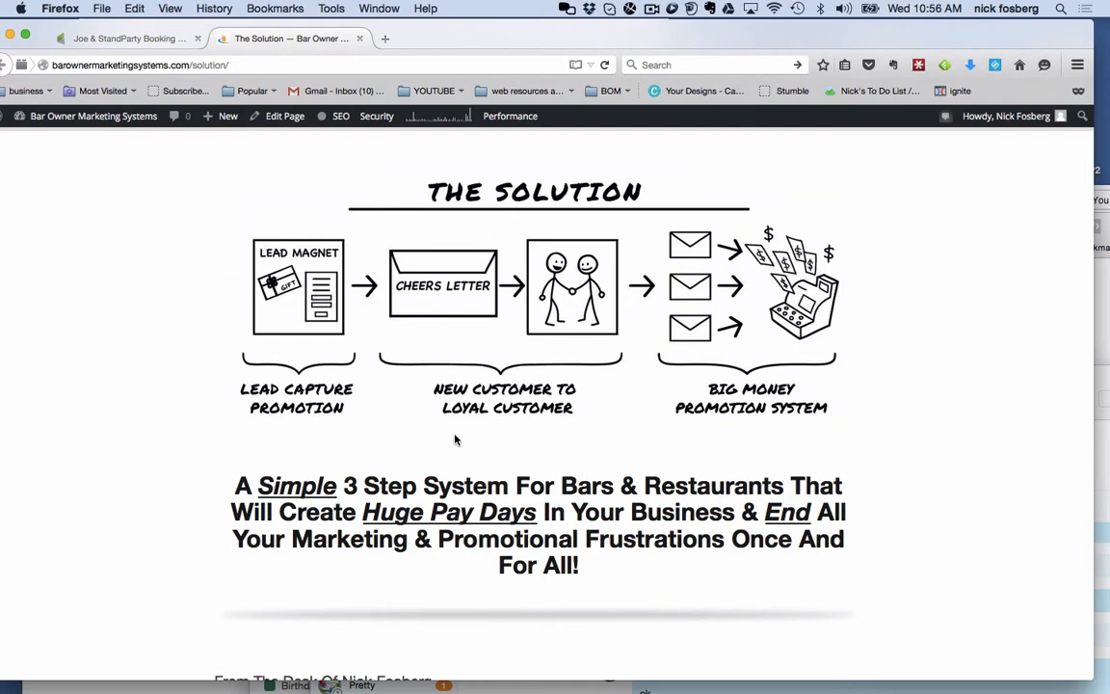
{"action": "mouse_move", "coordinate": [404, 345]}
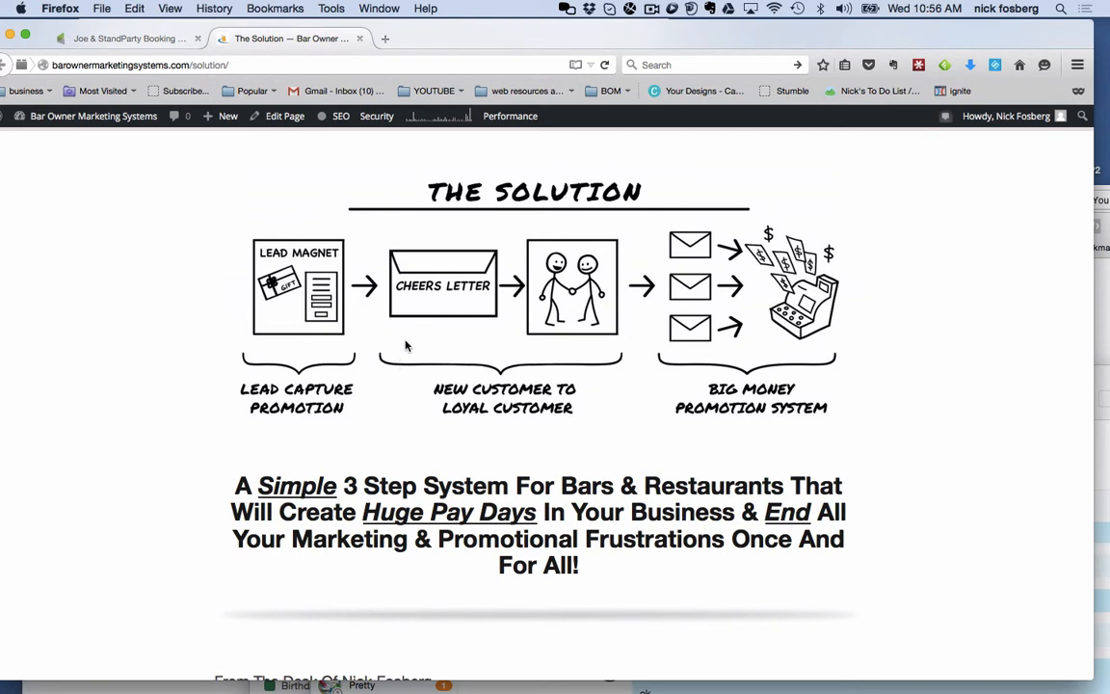
{"action": "mouse_move", "coordinate": [320, 301]}
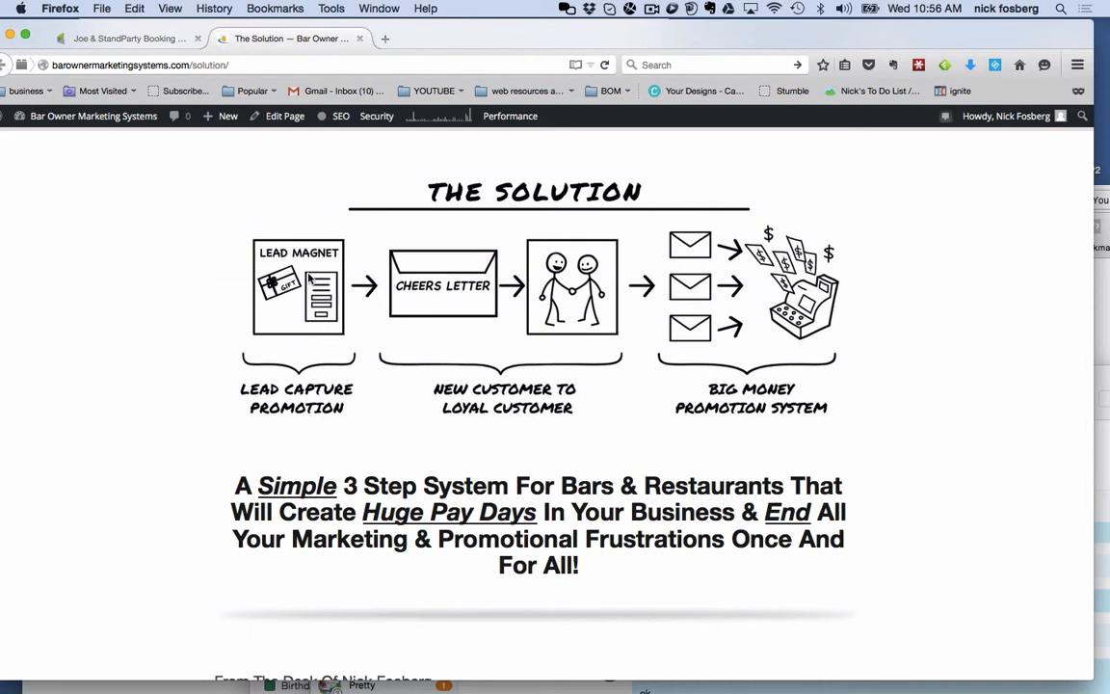
{"action": "mouse_move", "coordinate": [308, 280]}
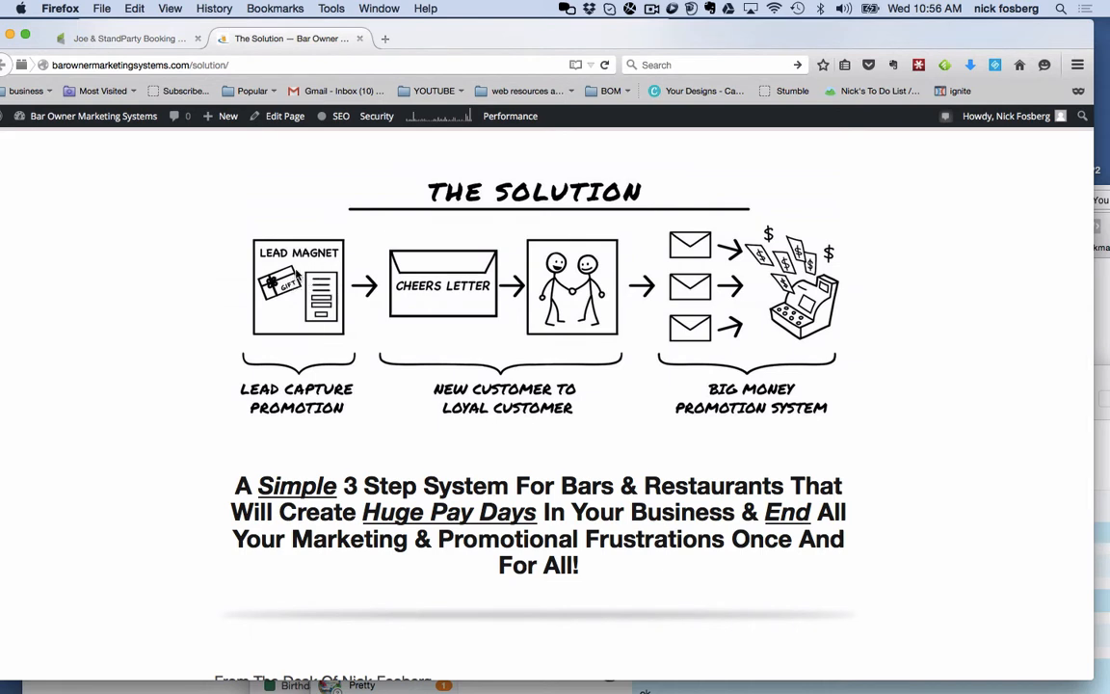
{"action": "mouse_move", "coordinate": [331, 304]}
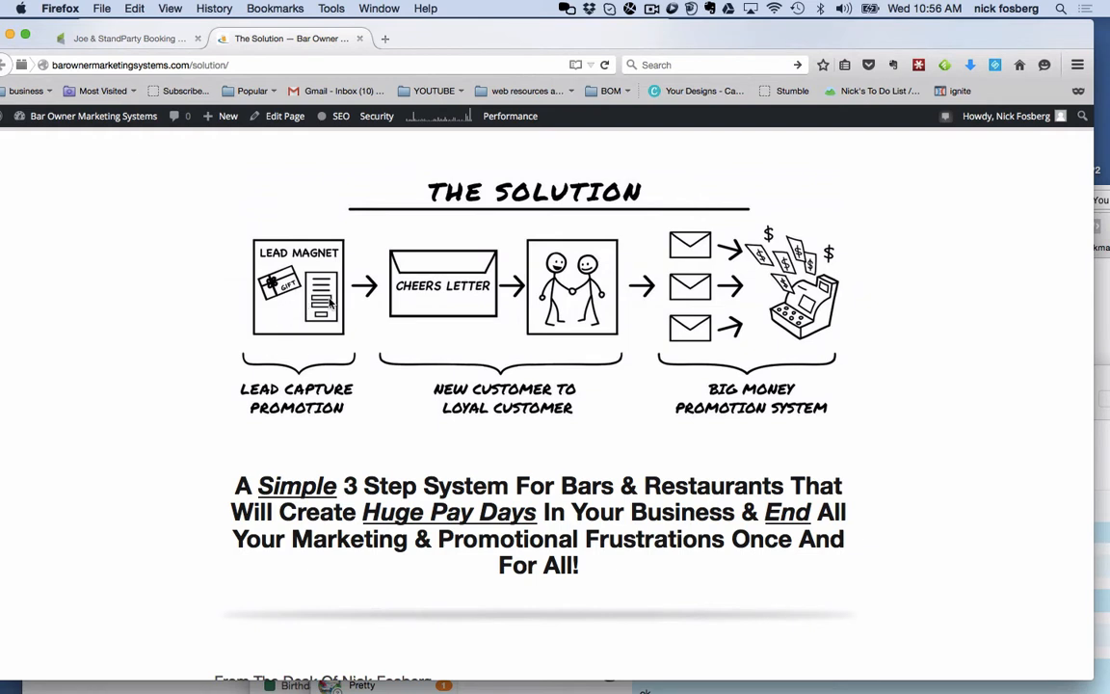
{"action": "mouse_move", "coordinate": [439, 285]}
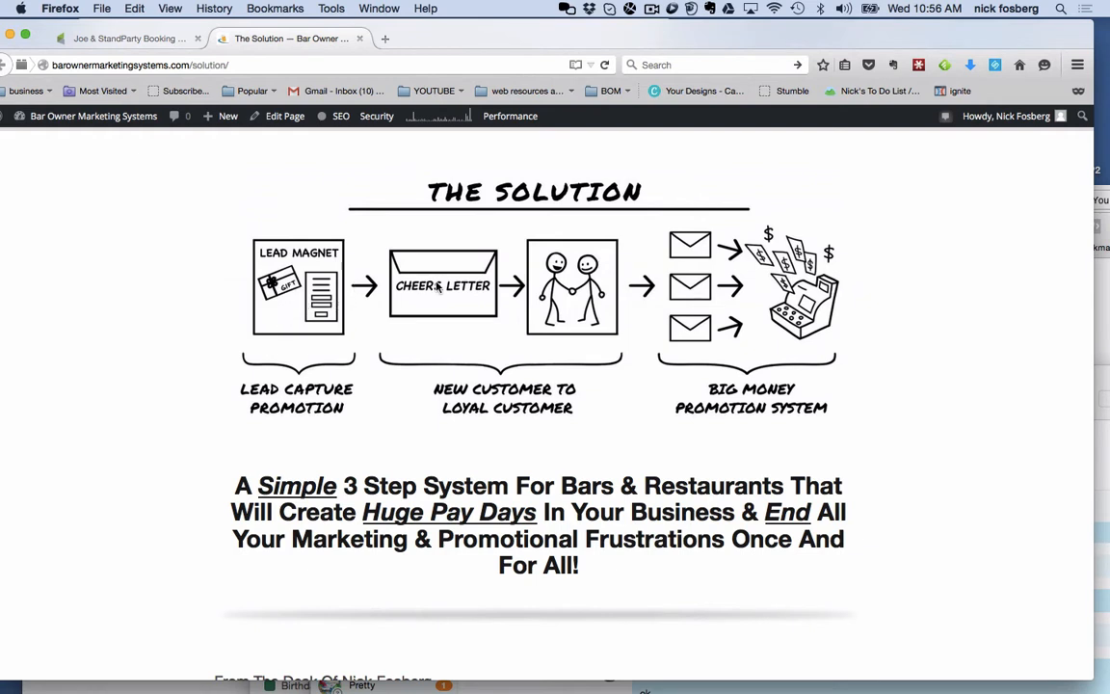
{"action": "mouse_move", "coordinate": [524, 395]}
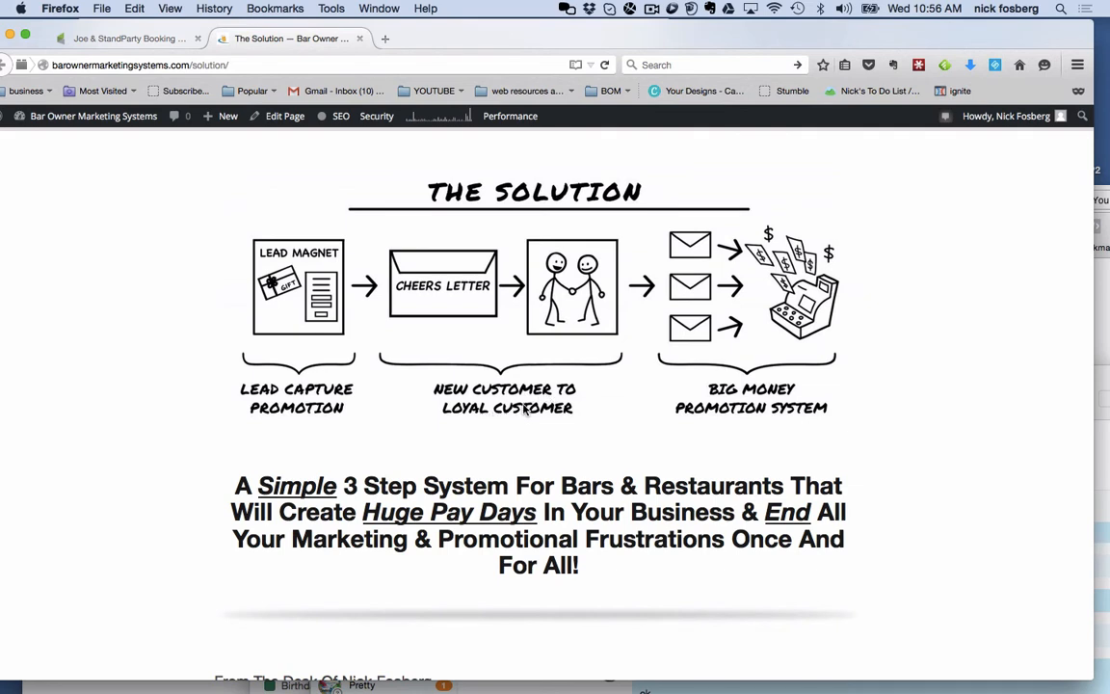
{"action": "mouse_move", "coordinate": [459, 307]}
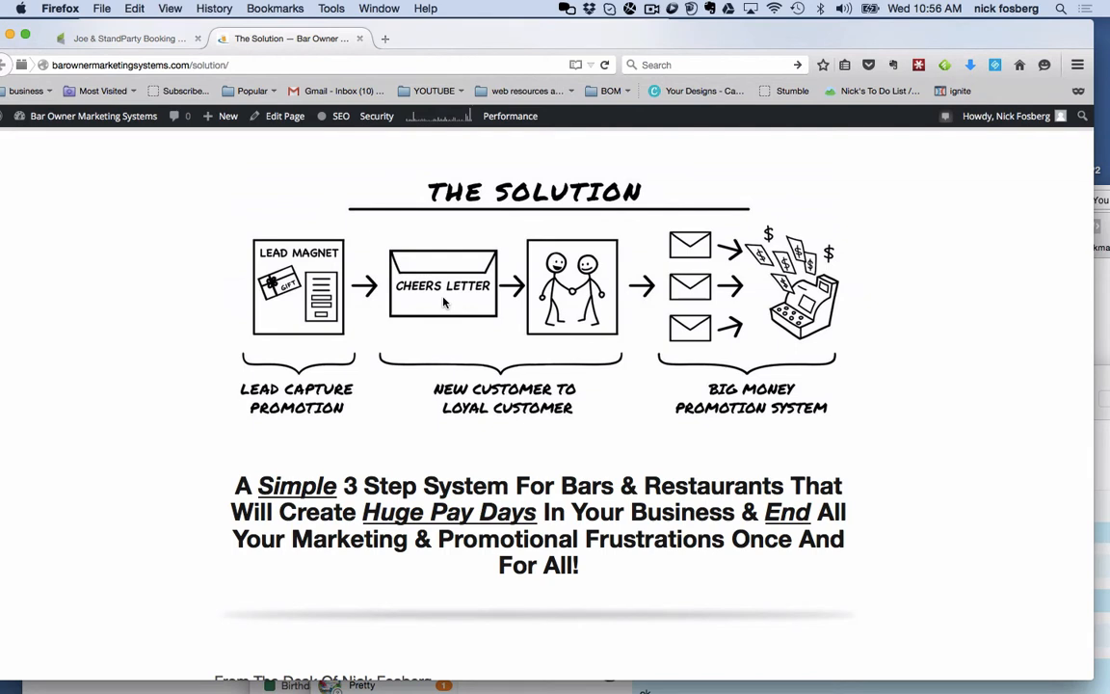
{"action": "mouse_move", "coordinate": [491, 305]}
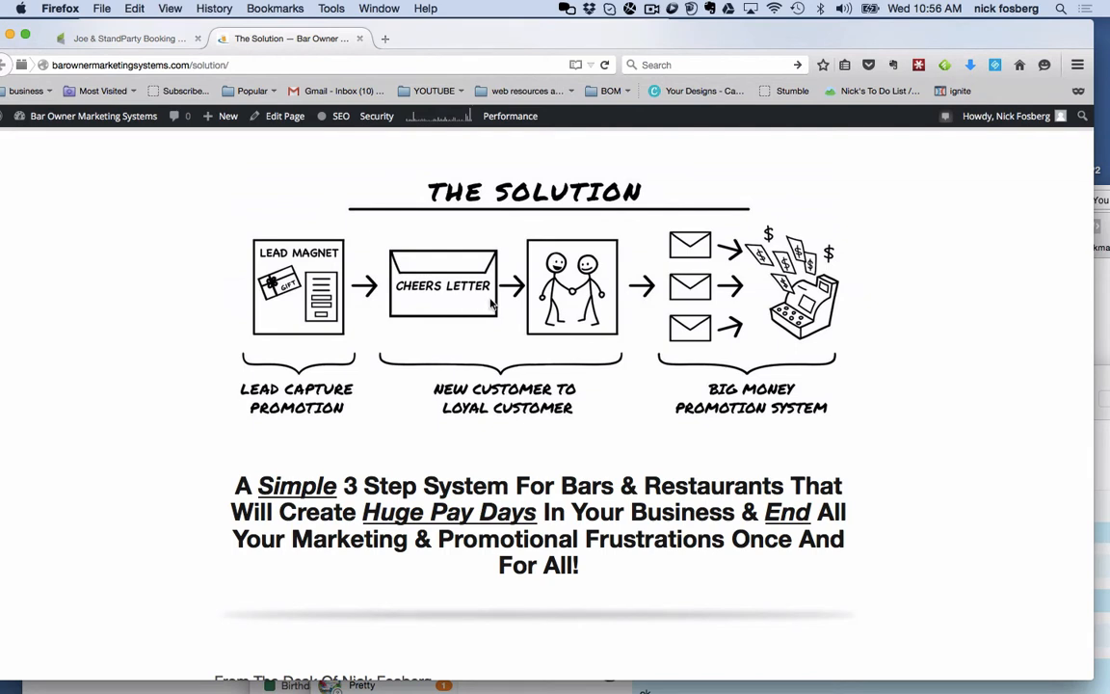
{"action": "mouse_move", "coordinate": [555, 297]}
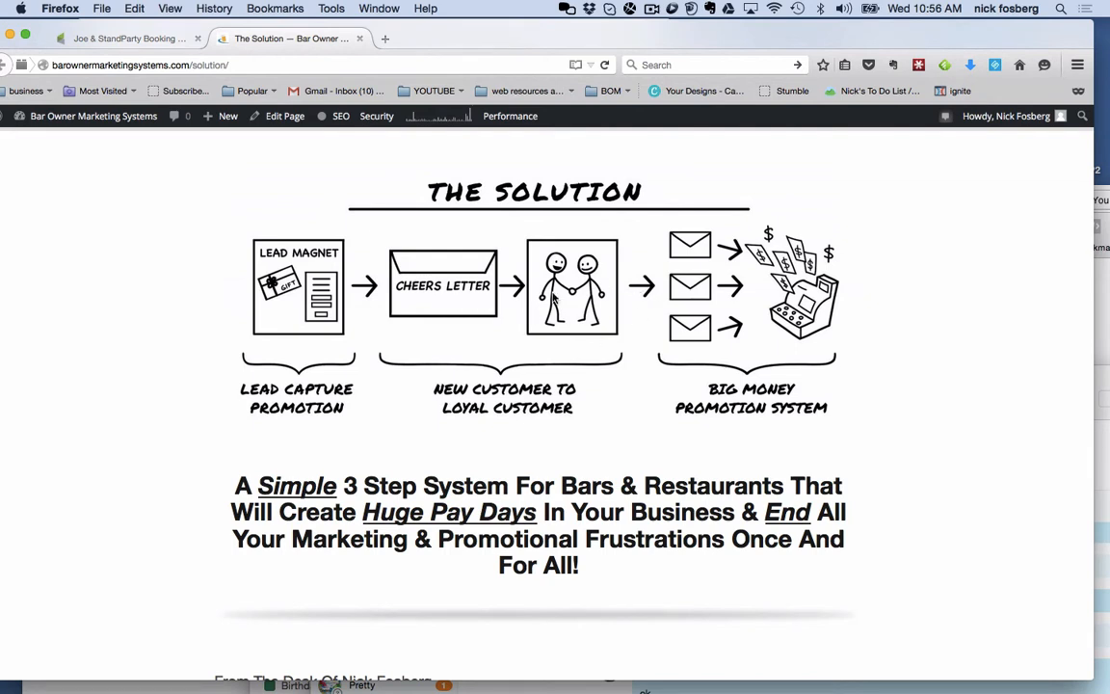
{"action": "mouse_move", "coordinate": [282, 299]}
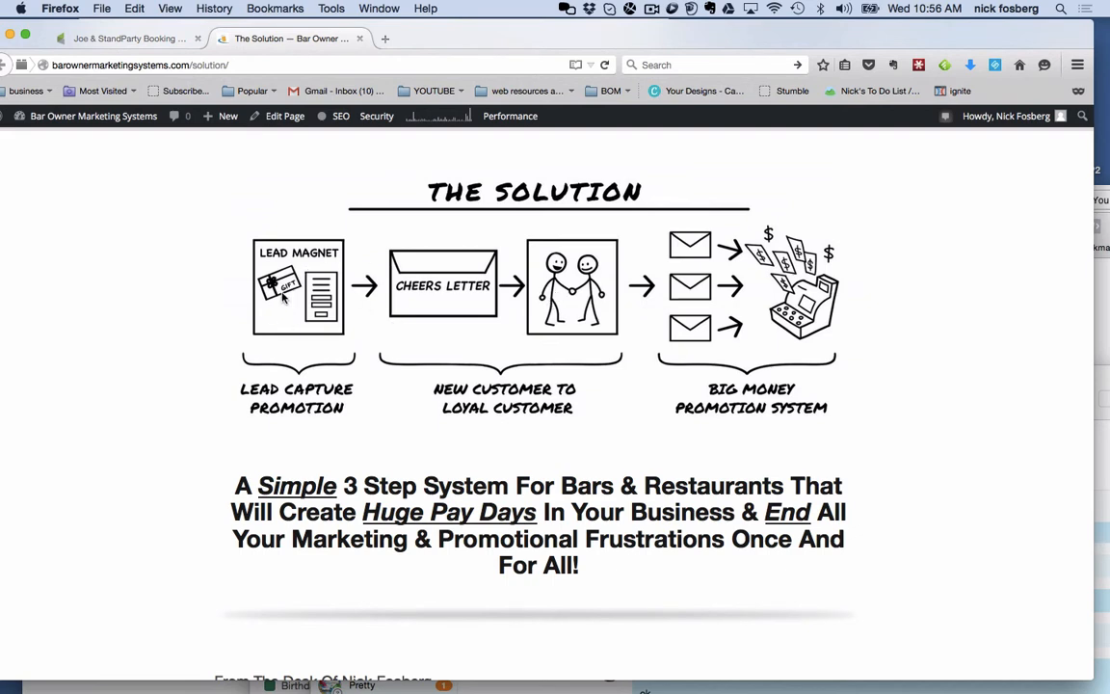
{"action": "mouse_move", "coordinate": [538, 293]}
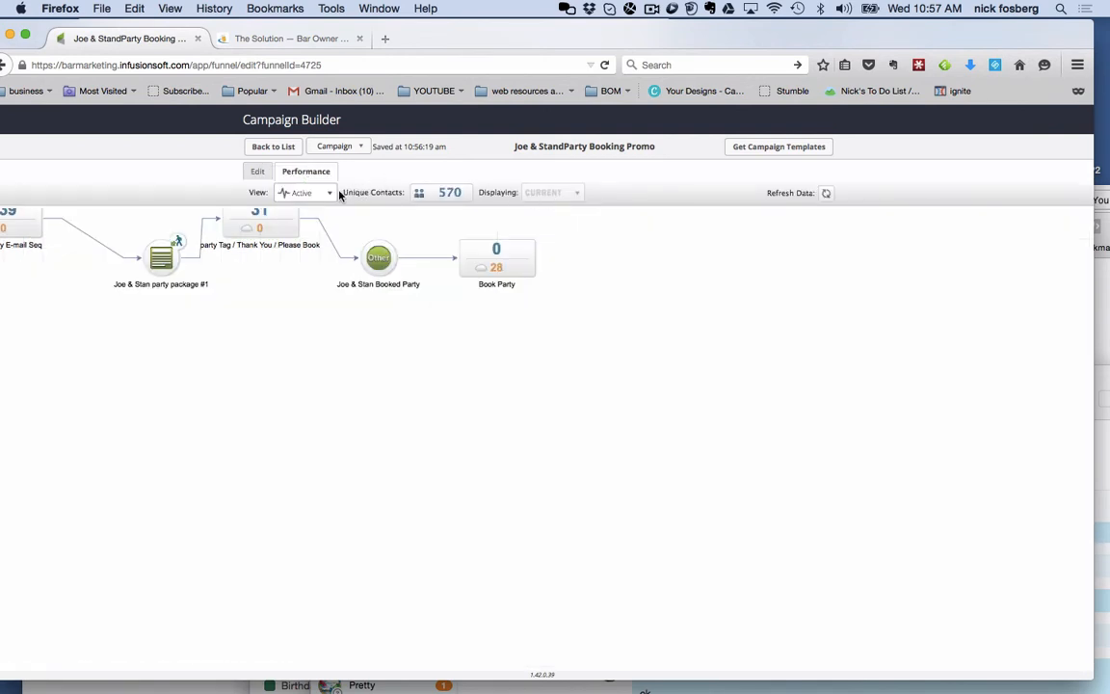
{"action": "left_click", "coordinate": [307, 192]}
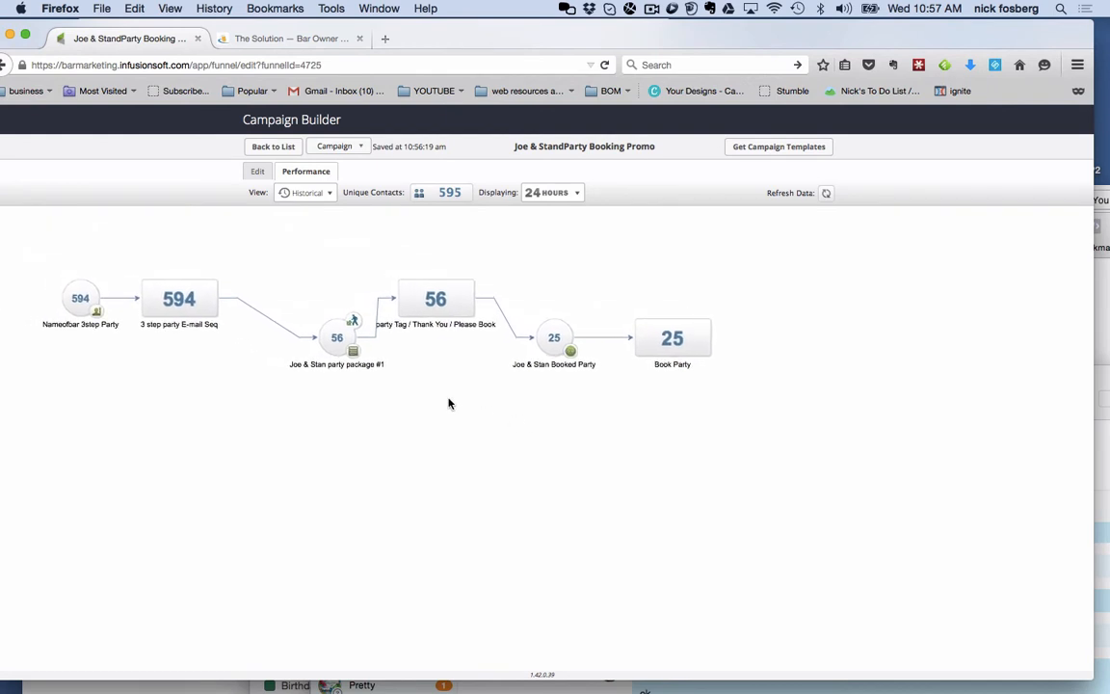
{"action": "mouse_move", "coordinate": [81, 307]}
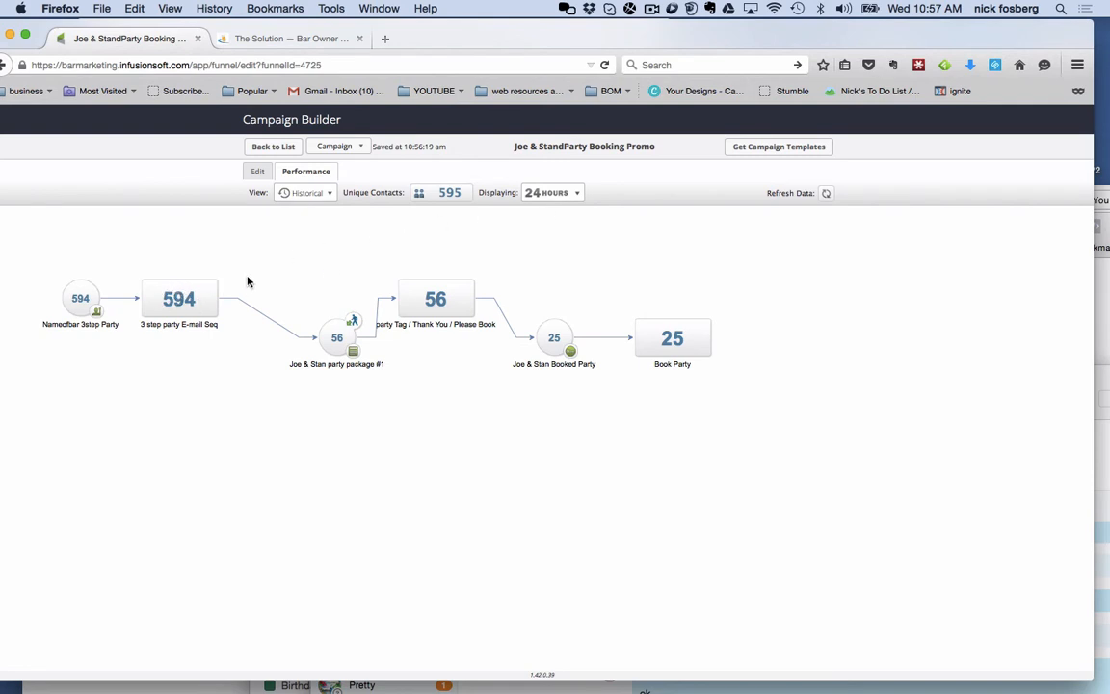
{"action": "mouse_move", "coordinate": [289, 340]}
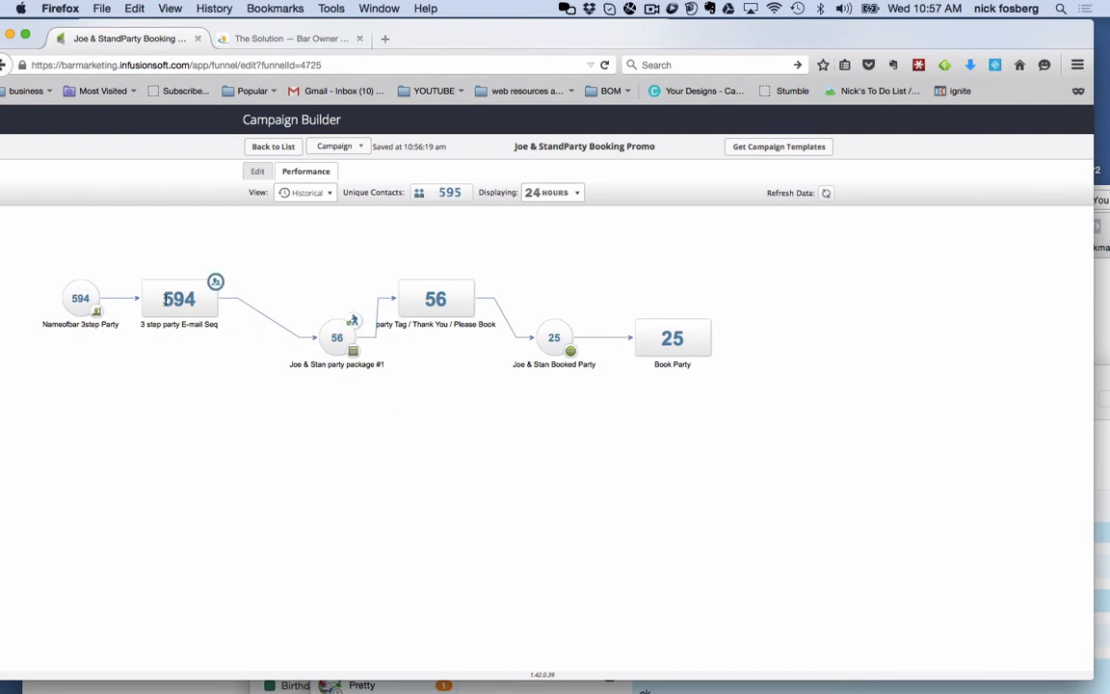
{"action": "mouse_move", "coordinate": [259, 289]}
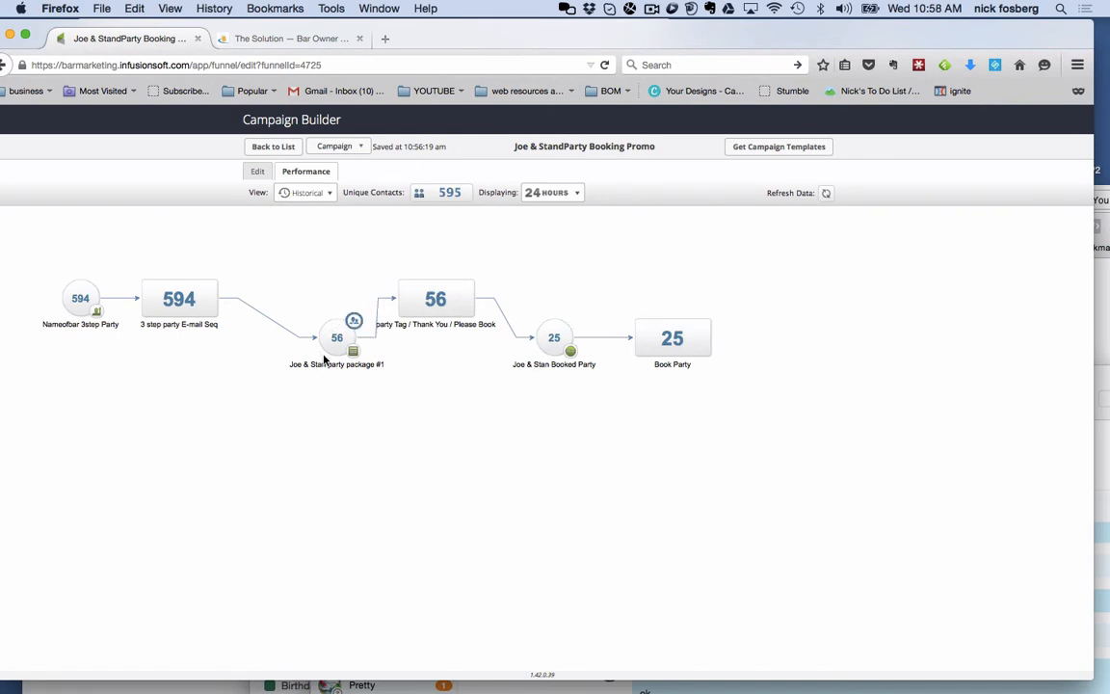
{"action": "mouse_move", "coordinate": [343, 339]}
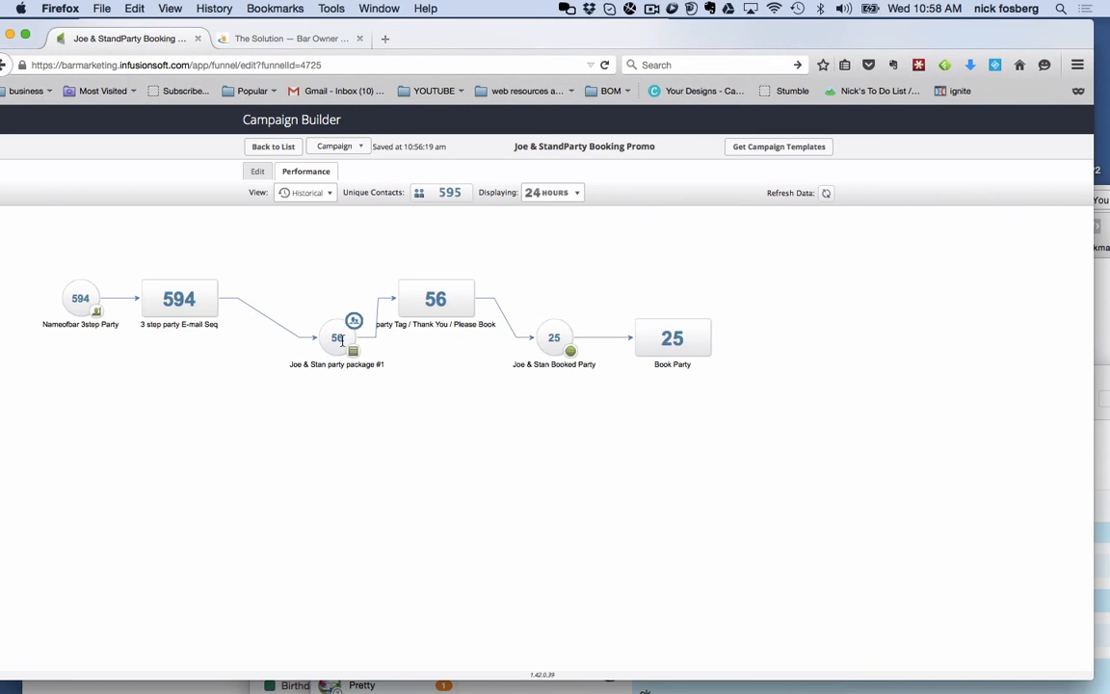
{"action": "mouse_move", "coordinate": [538, 418]}
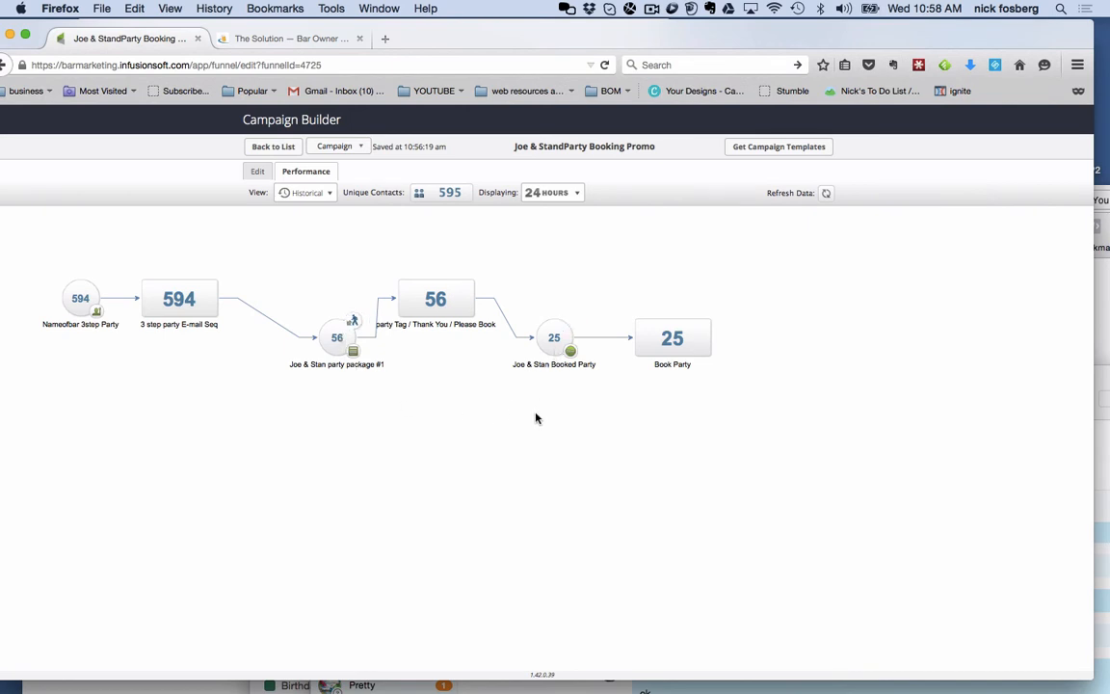
{"action": "mouse_move", "coordinate": [536, 389]}
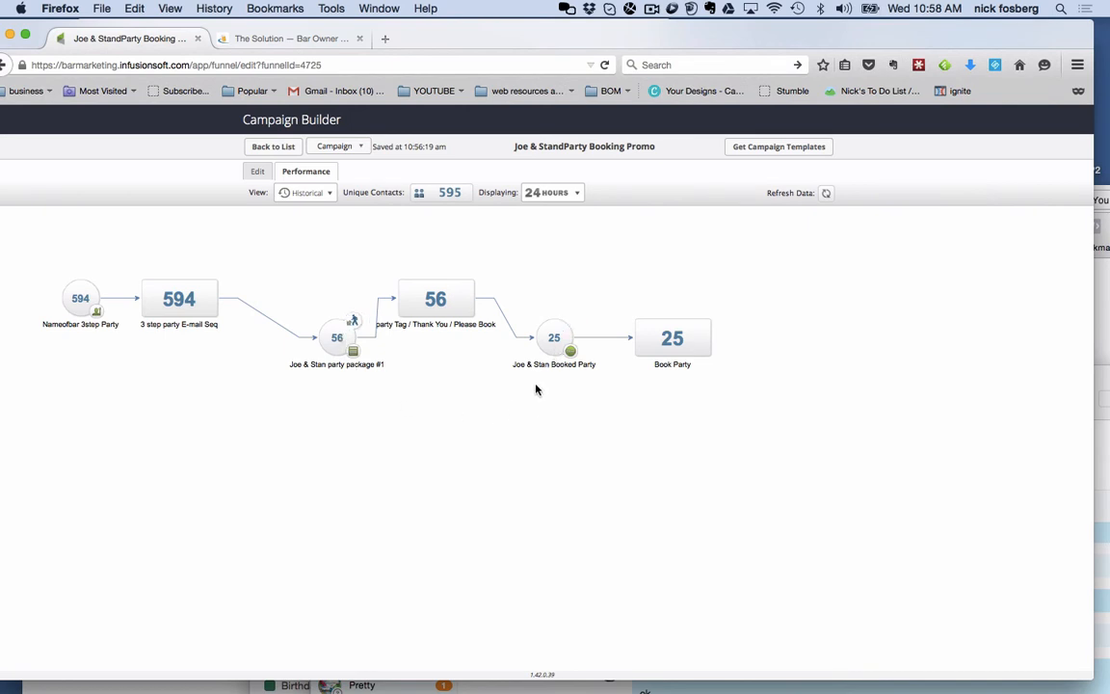
{"action": "mouse_move", "coordinate": [555, 362]}
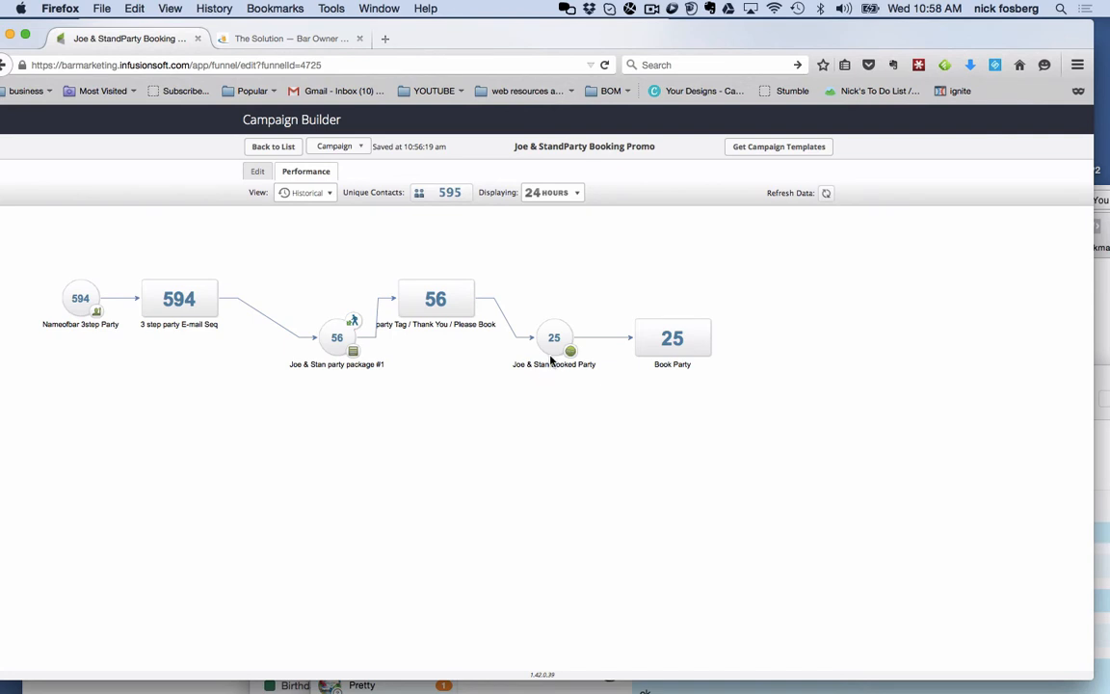
{"action": "mouse_move", "coordinate": [562, 247]}
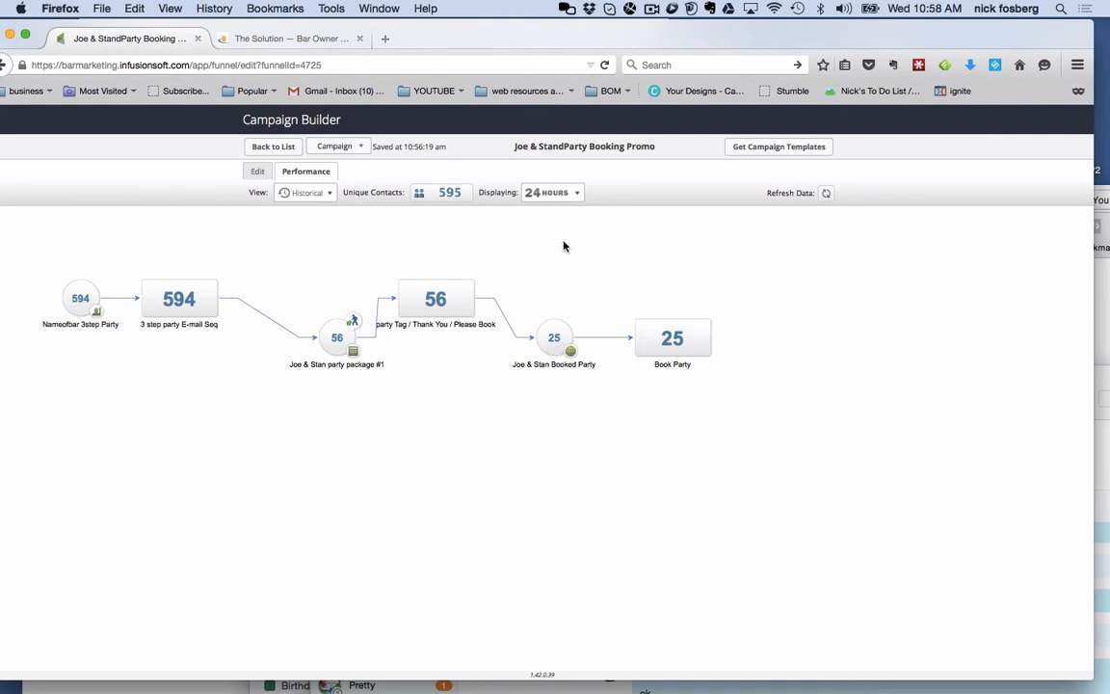
{"action": "mouse_move", "coordinate": [185, 293]}
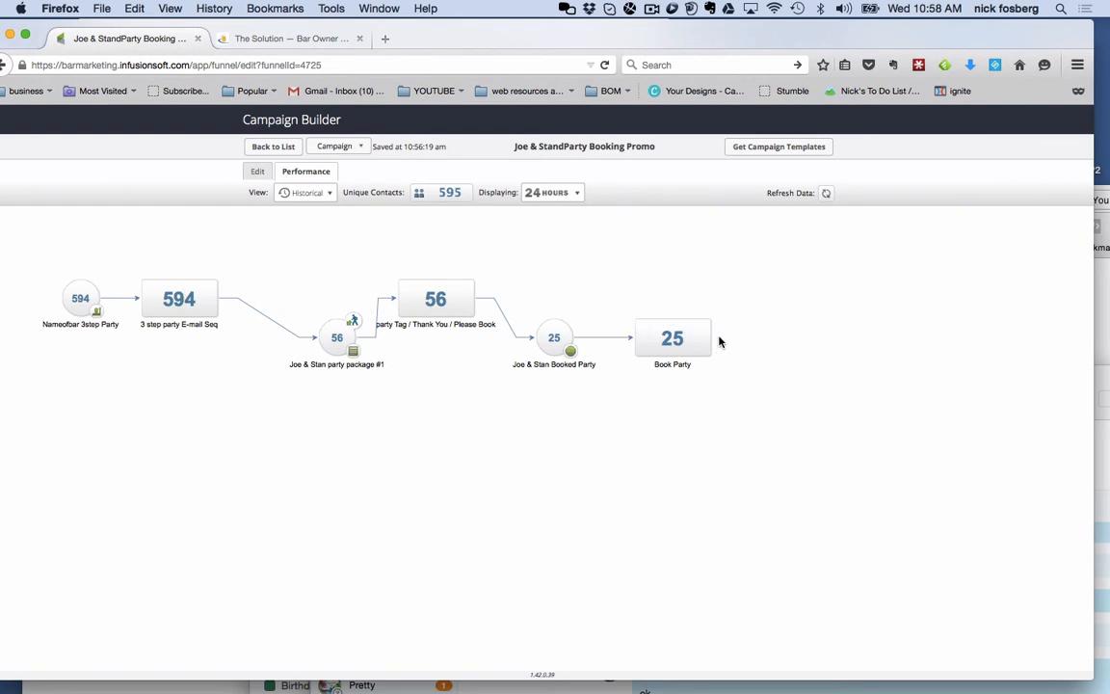
{"action": "mouse_move", "coordinate": [678, 318]}
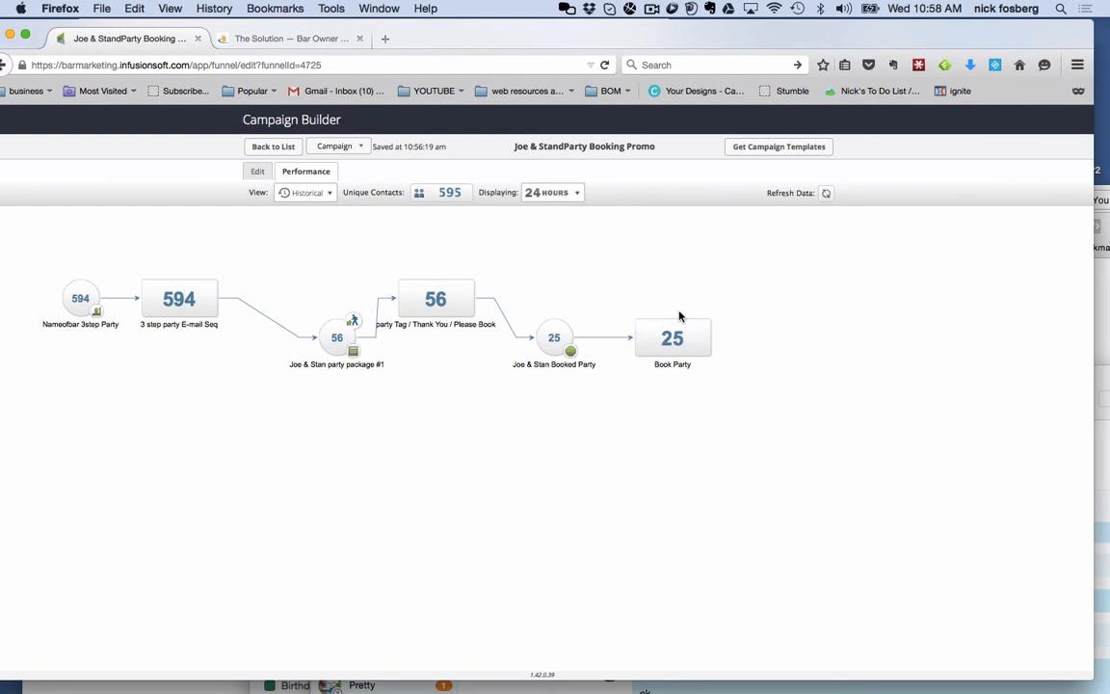
{"action": "mouse_move", "coordinate": [715, 324]}
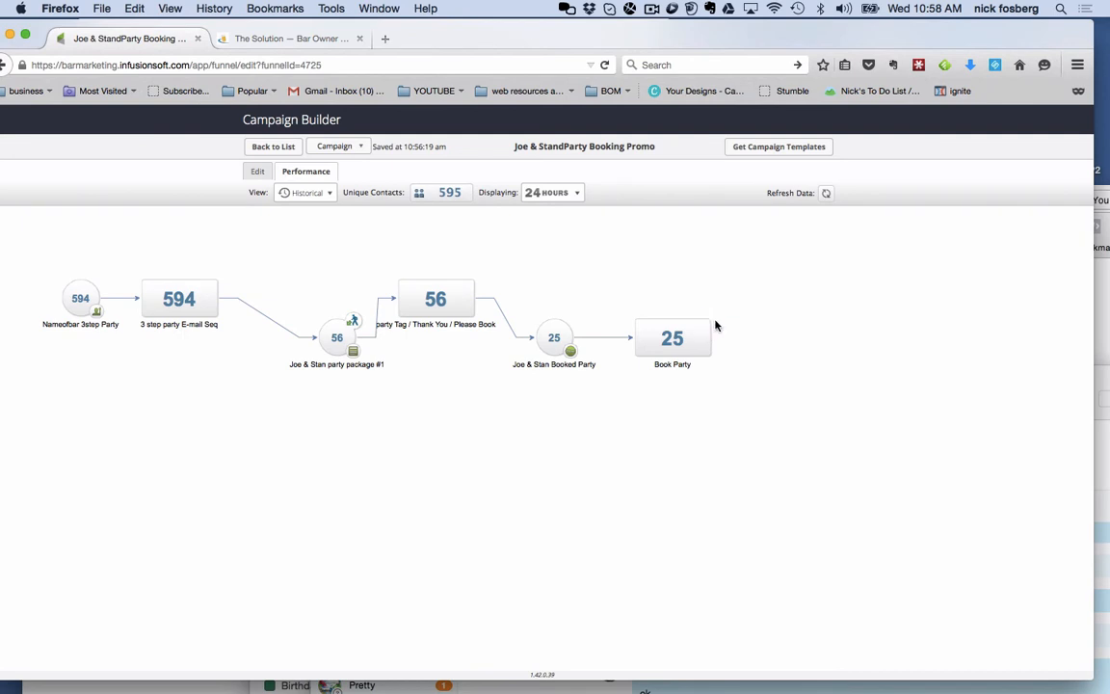
{"action": "mouse_move", "coordinate": [635, 351]}
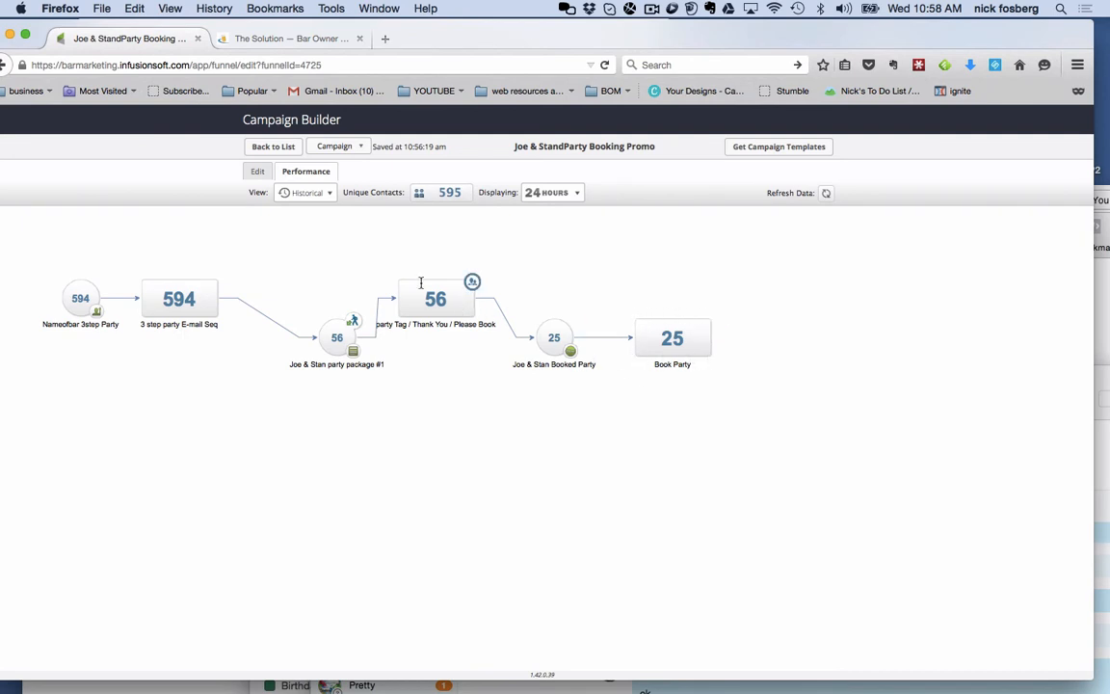
{"action": "mouse_move", "coordinate": [432, 284]}
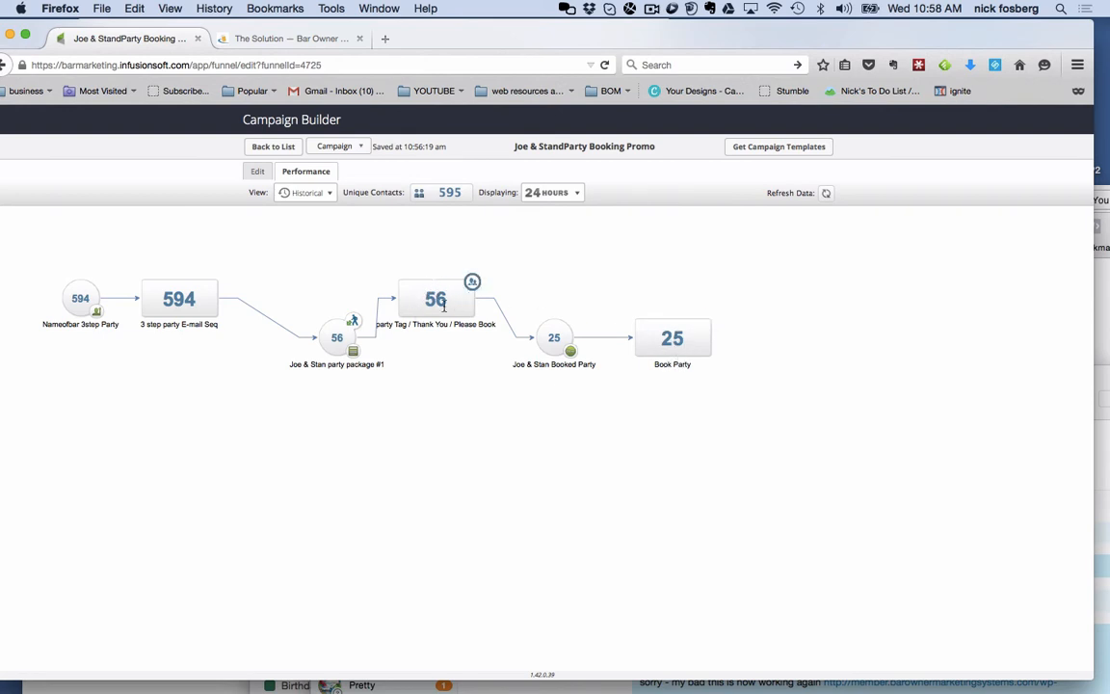
{"action": "mouse_move", "coordinate": [458, 291]}
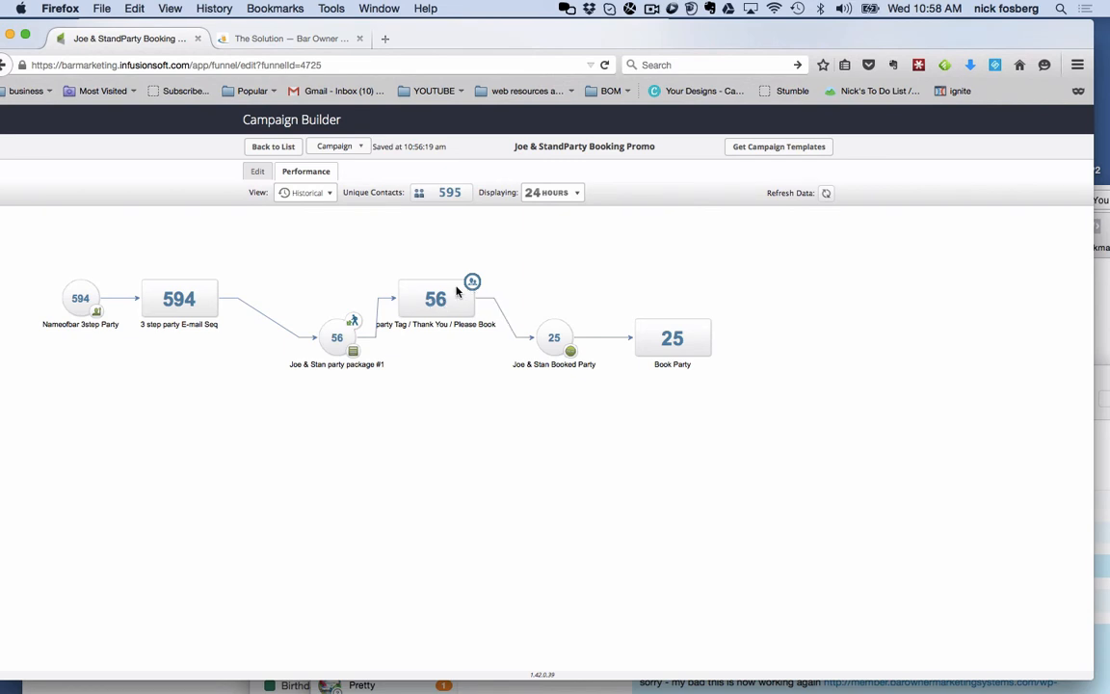
{"action": "mouse_move", "coordinate": [451, 301]}
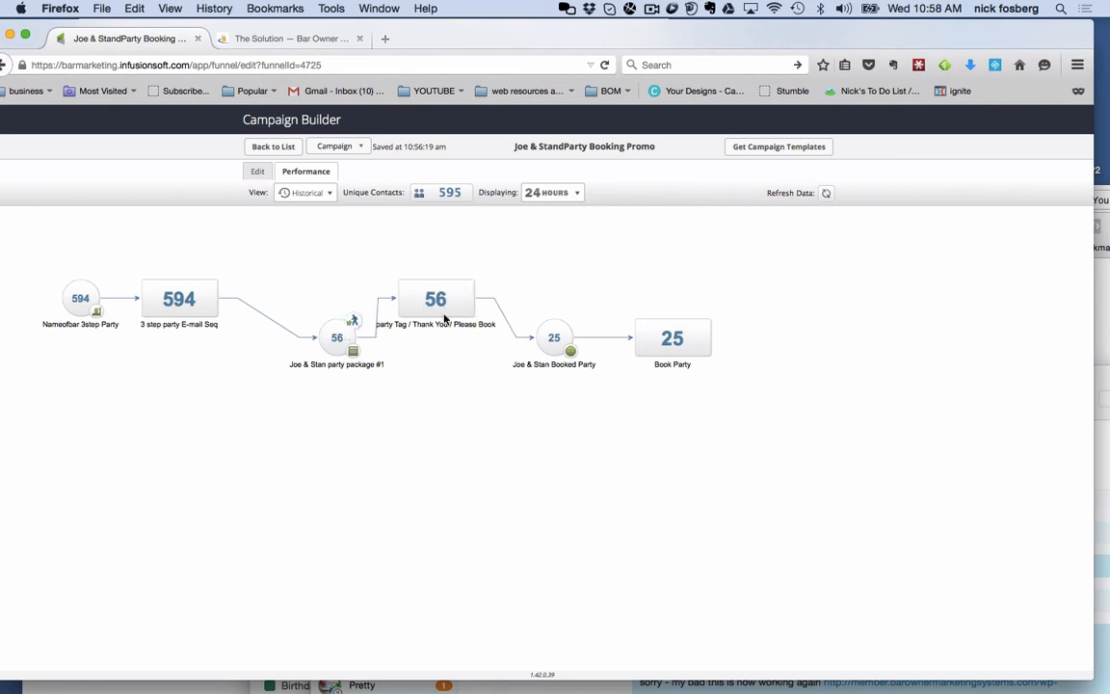
{"action": "mouse_move", "coordinate": [482, 399]}
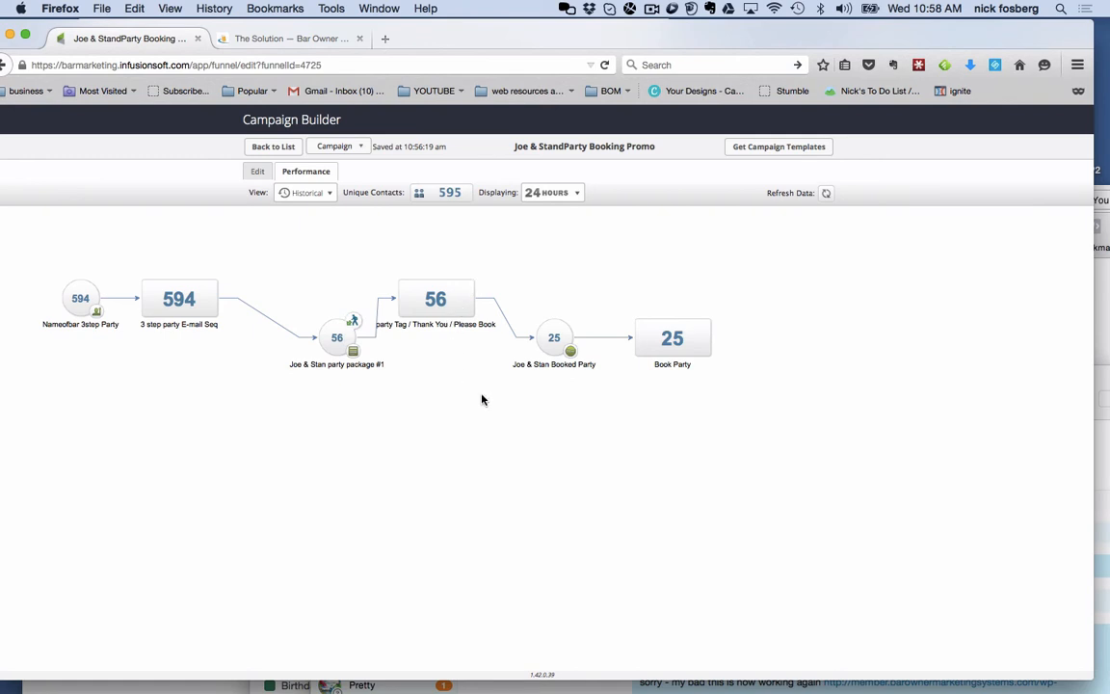
{"action": "mouse_move", "coordinate": [459, 382]}
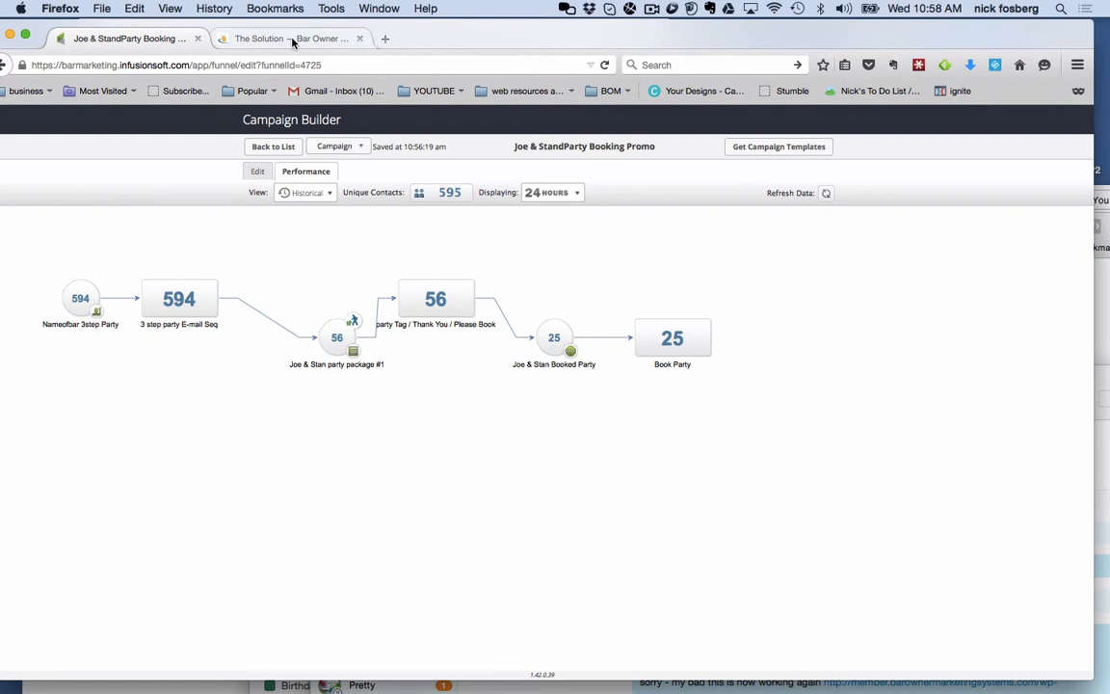
{"action": "left_click", "coordinate": [289, 39]}
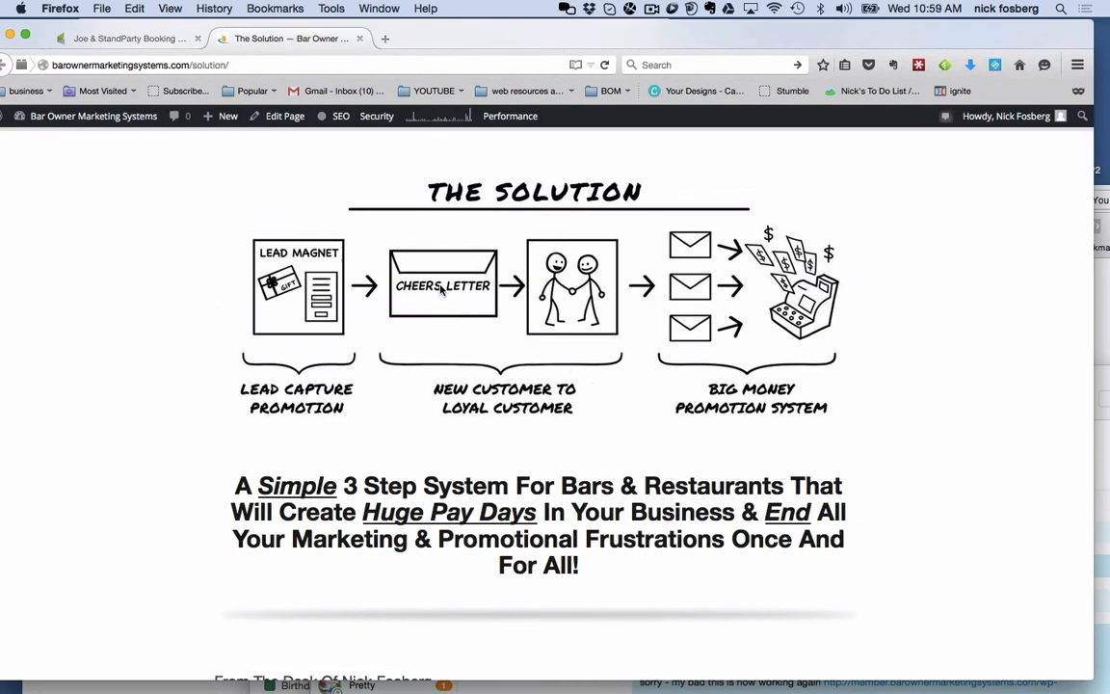
{"action": "mouse_move", "coordinate": [544, 318]}
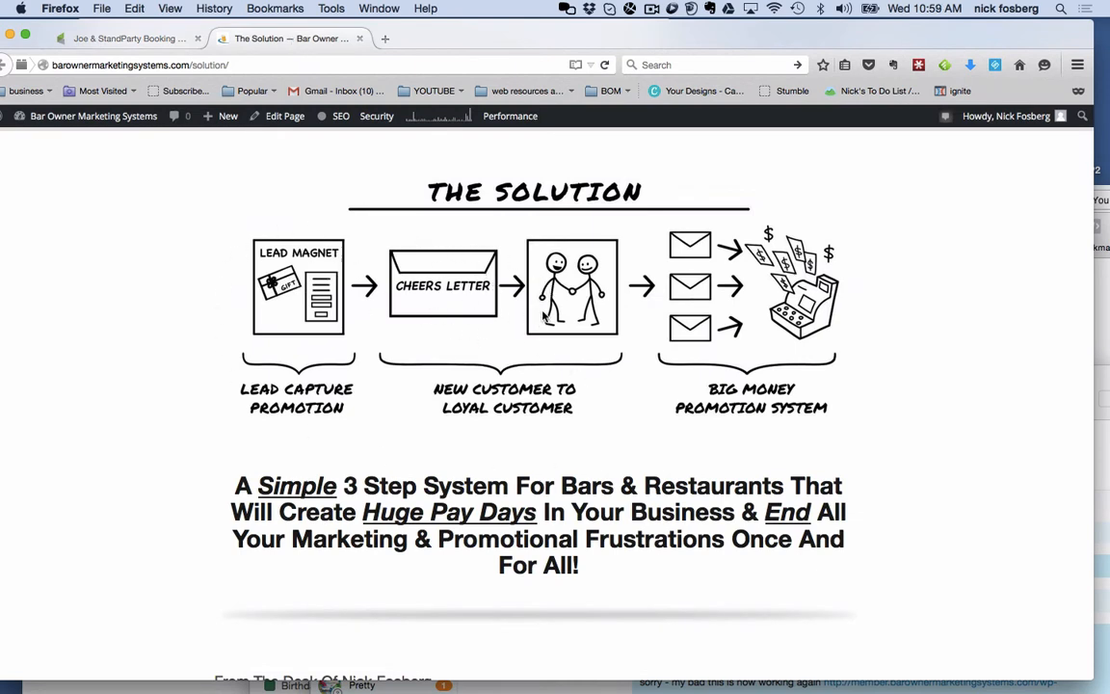
{"action": "mouse_move", "coordinate": [439, 301]}
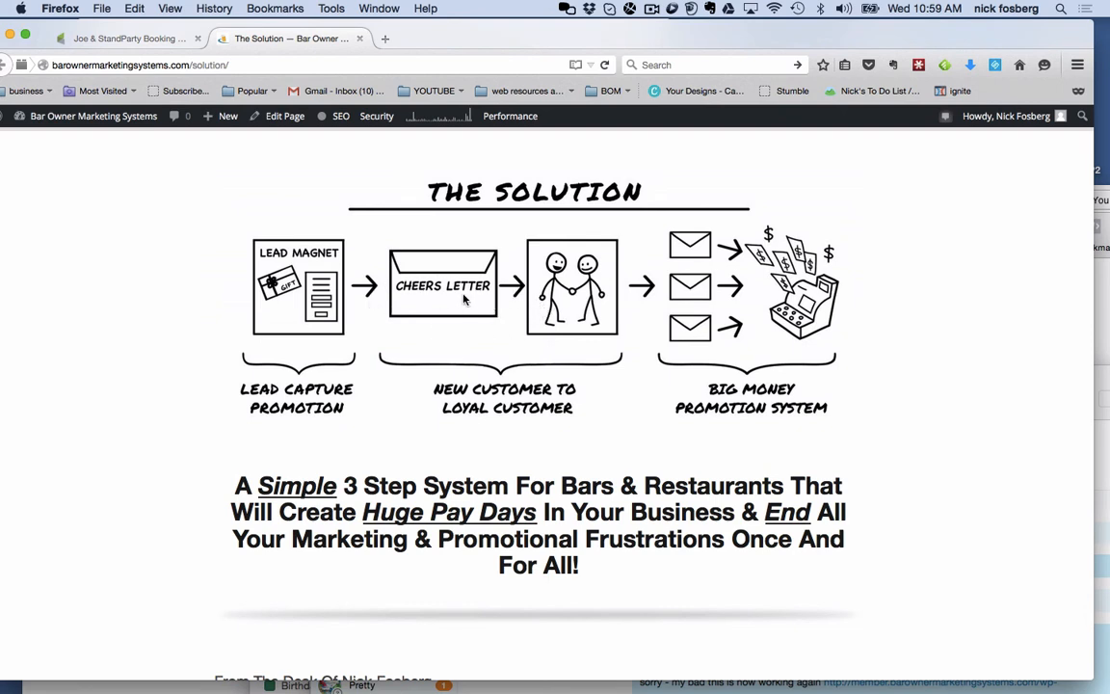
{"action": "mouse_move", "coordinate": [566, 316]}
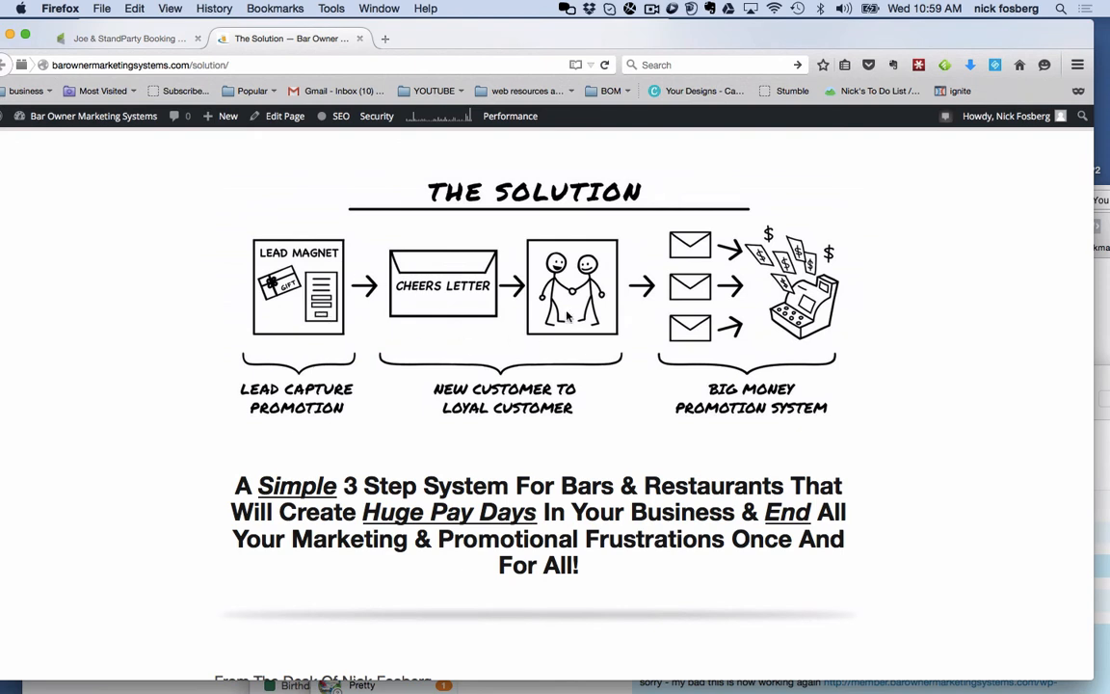
- Return to the party booking campaign's Performance view showing 594, 56 and 25 contacts, after a brief look at the Solution page
{"action": "left_click", "coordinate": [125, 39]}
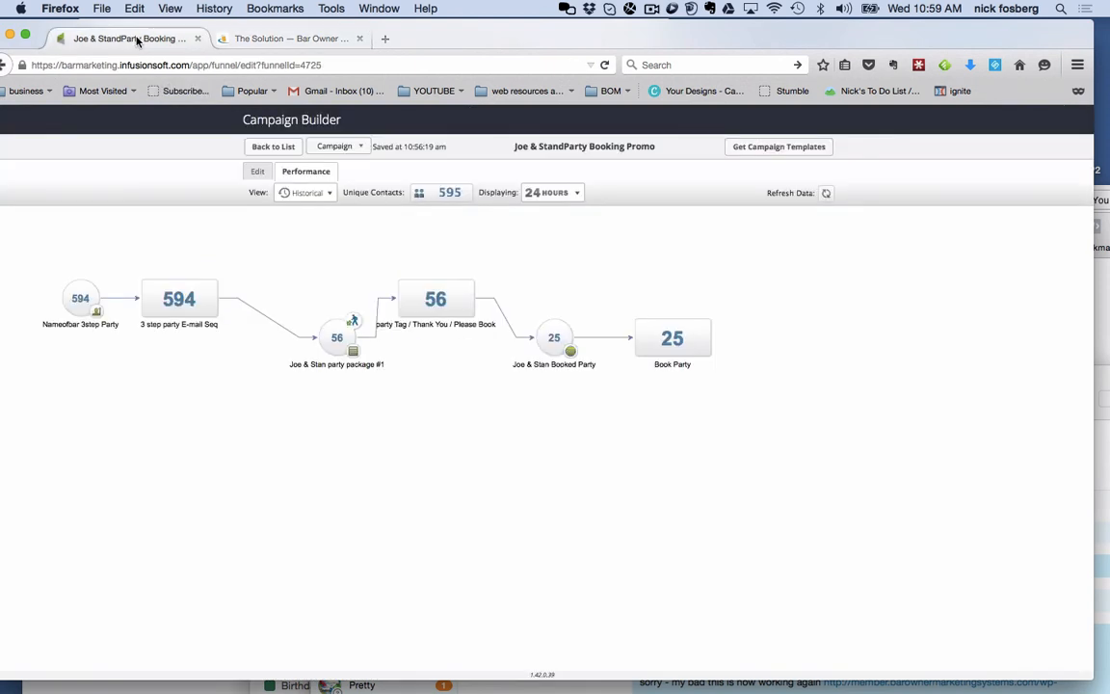
{"action": "mouse_move", "coordinate": [377, 405]}
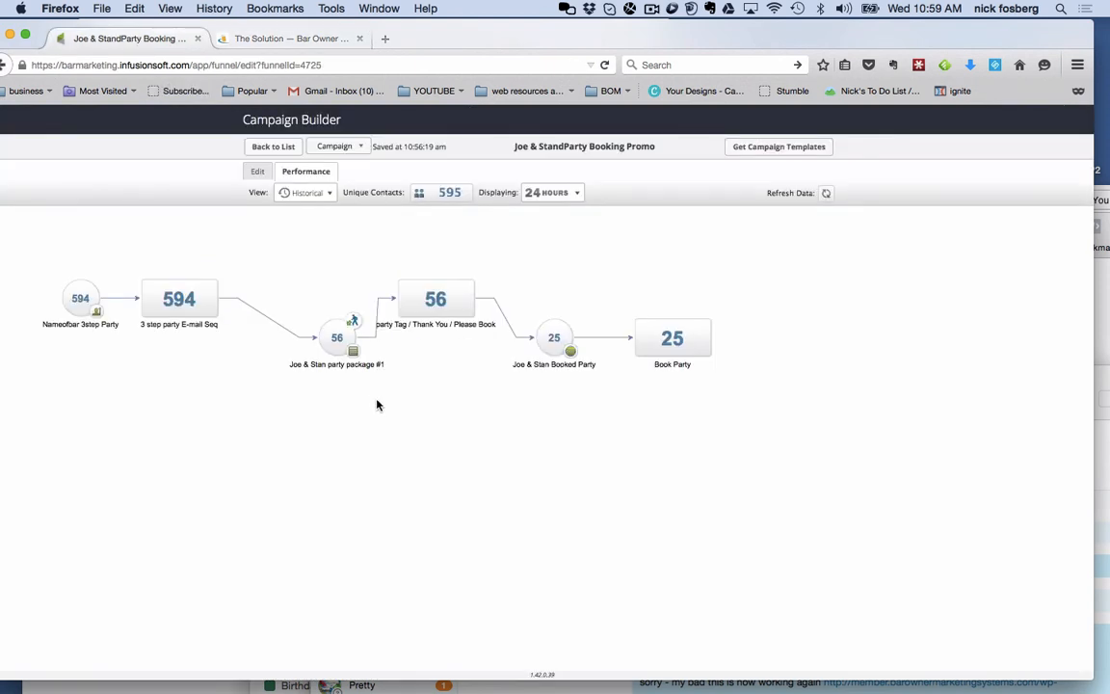
{"action": "mouse_move", "coordinate": [256, 326]}
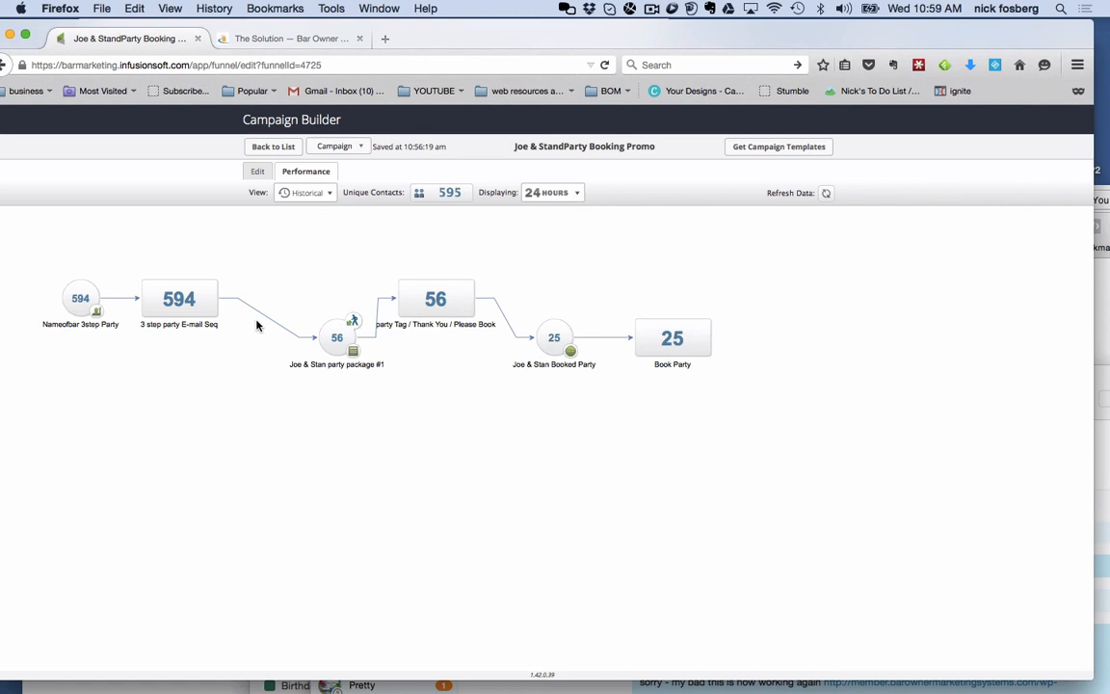
{"action": "left_click", "coordinate": [289, 38]}
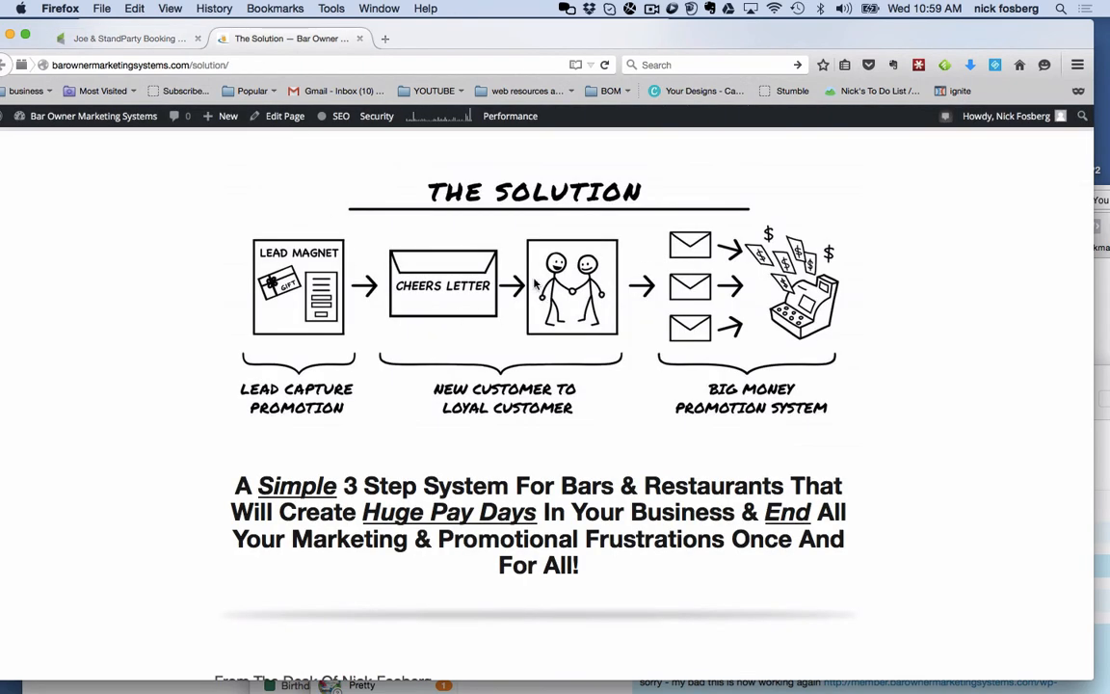
{"action": "left_click", "coordinate": [125, 38]}
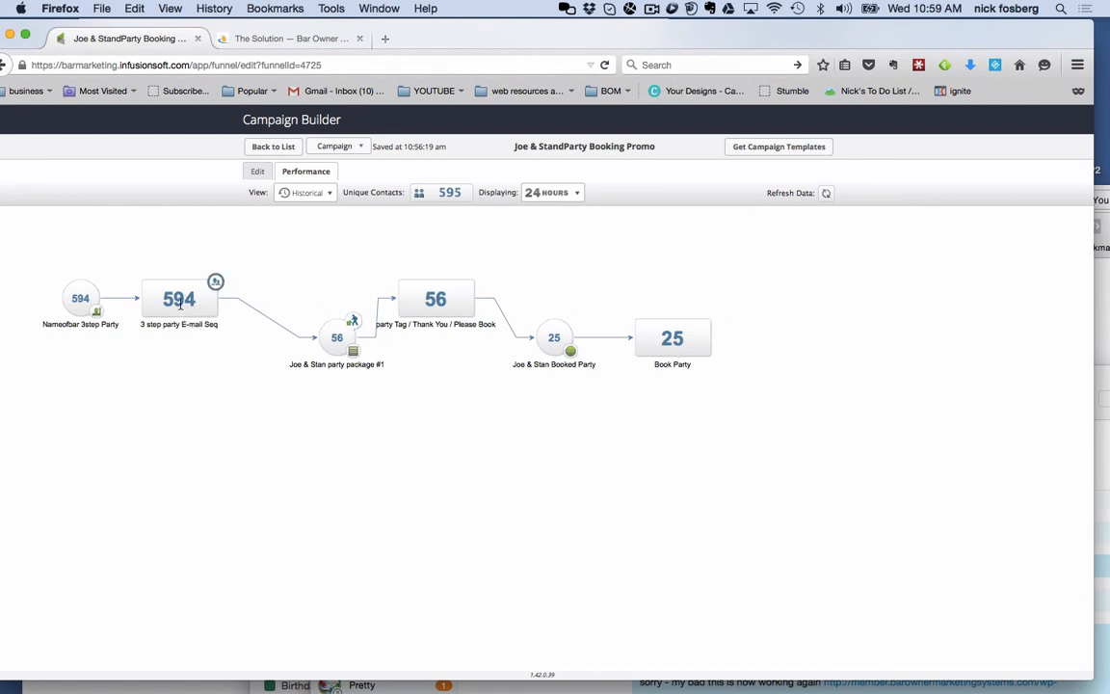
{"action": "mouse_move", "coordinate": [112, 298]}
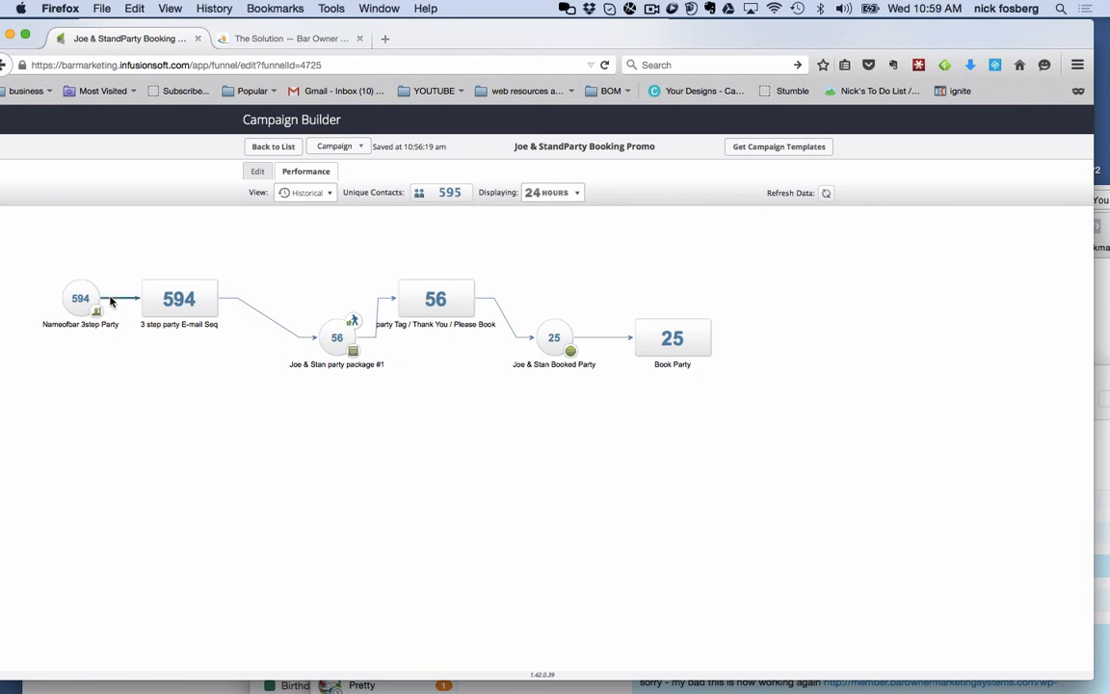
{"action": "mouse_move", "coordinate": [563, 409]}
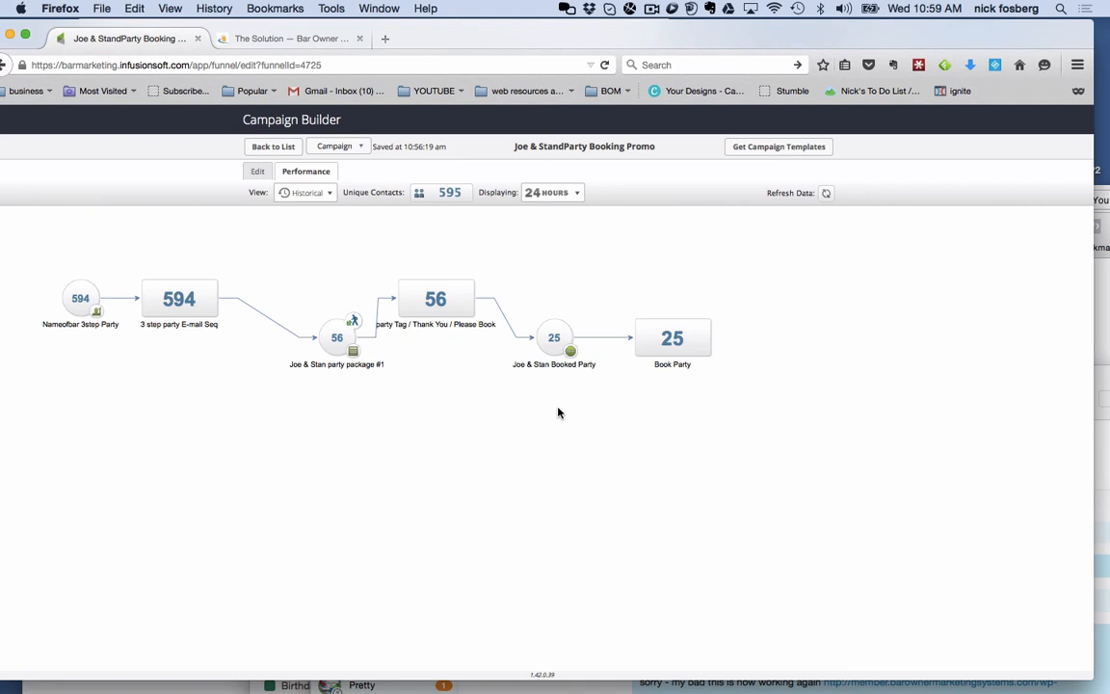
{"action": "mouse_move", "coordinate": [249, 355]}
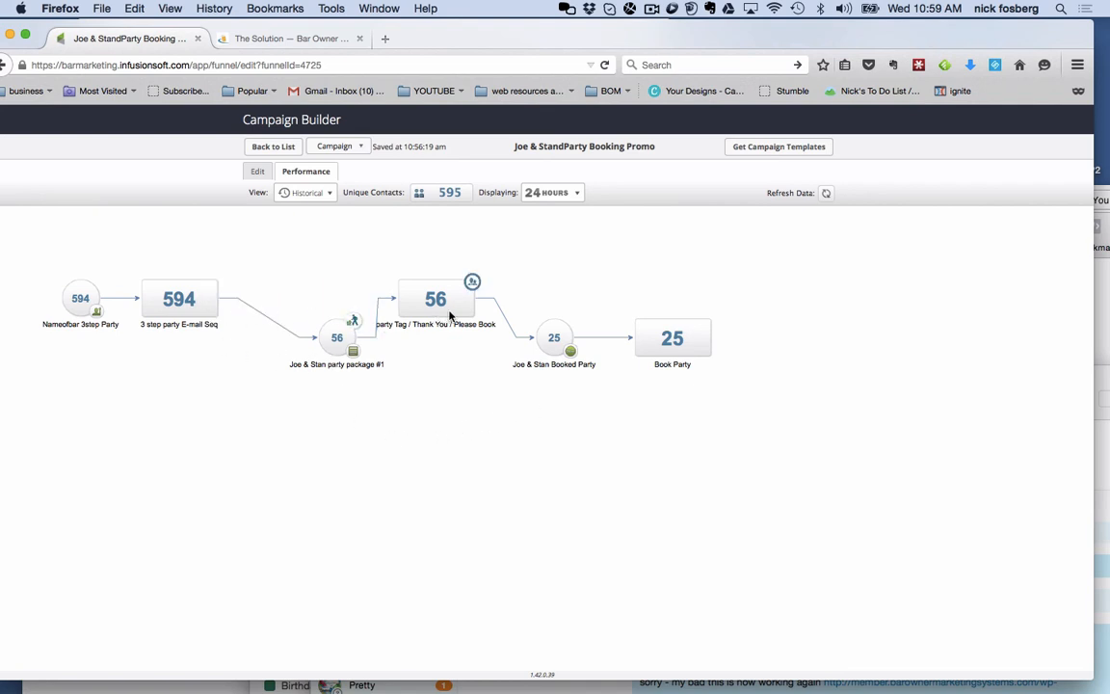
{"action": "mouse_move", "coordinate": [565, 312]}
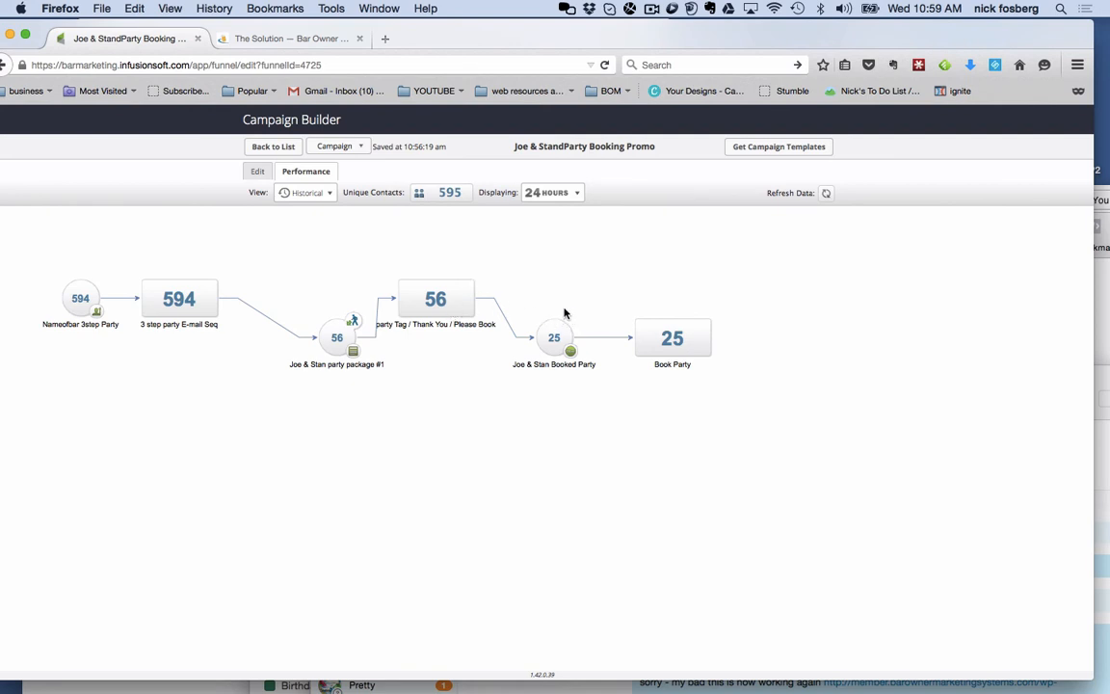
{"action": "mouse_move", "coordinate": [391, 268]}
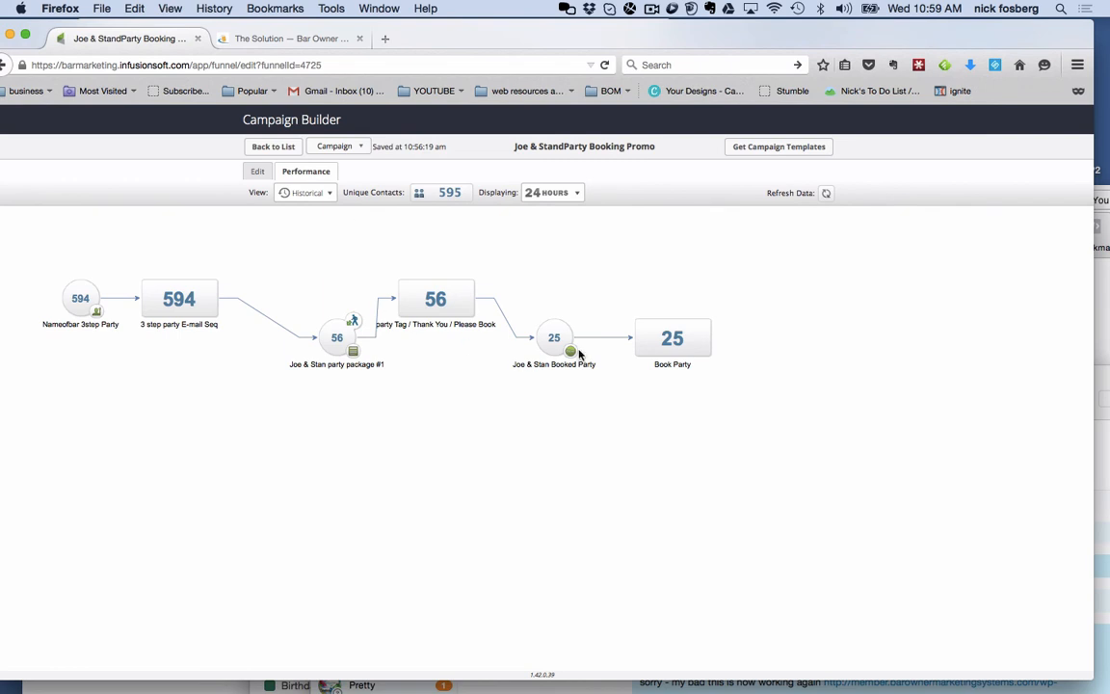
- Switch to the website's Solution page showing the three-step system diagram
{"action": "left_click", "coordinate": [289, 39]}
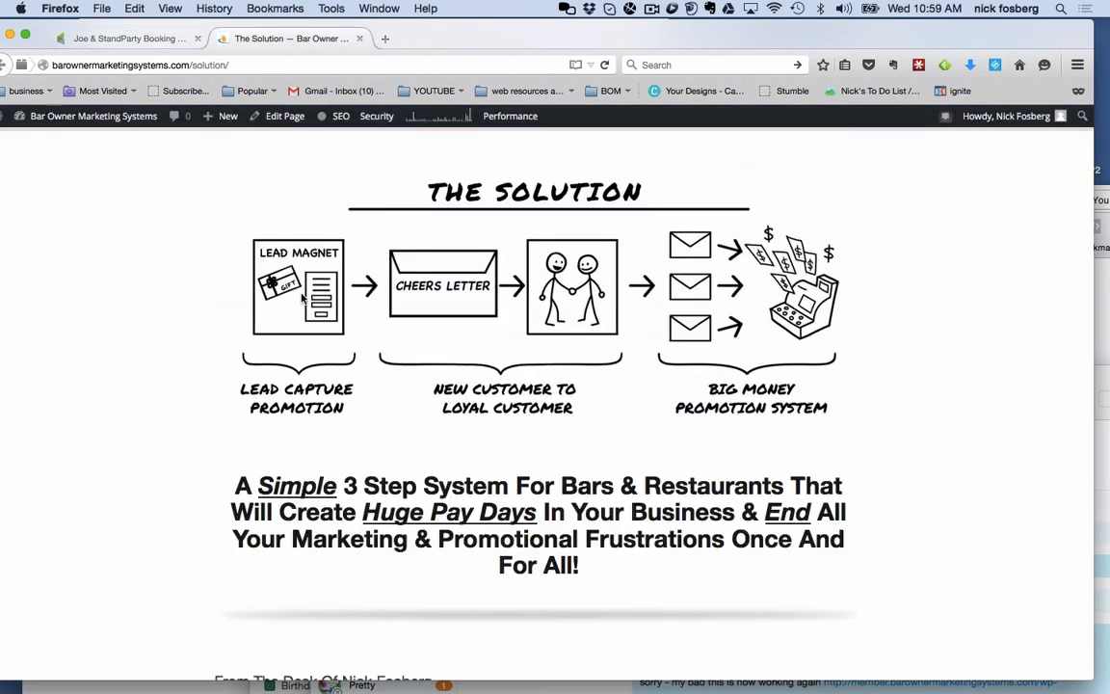
{"action": "mouse_move", "coordinate": [320, 339]}
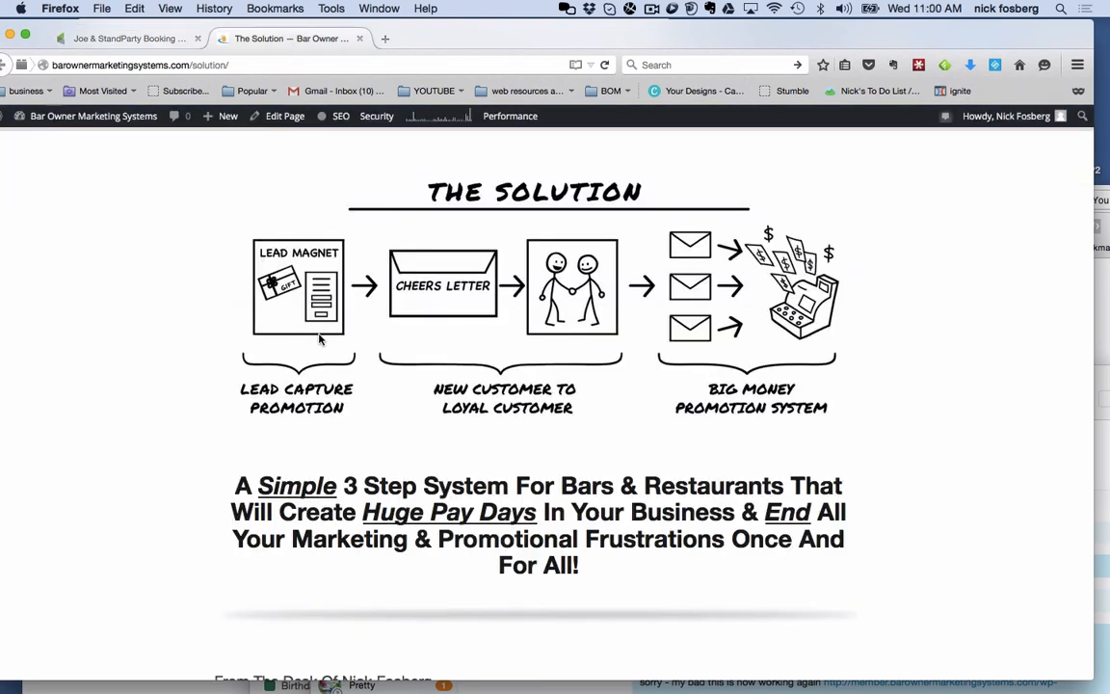
{"action": "mouse_move", "coordinate": [532, 367]}
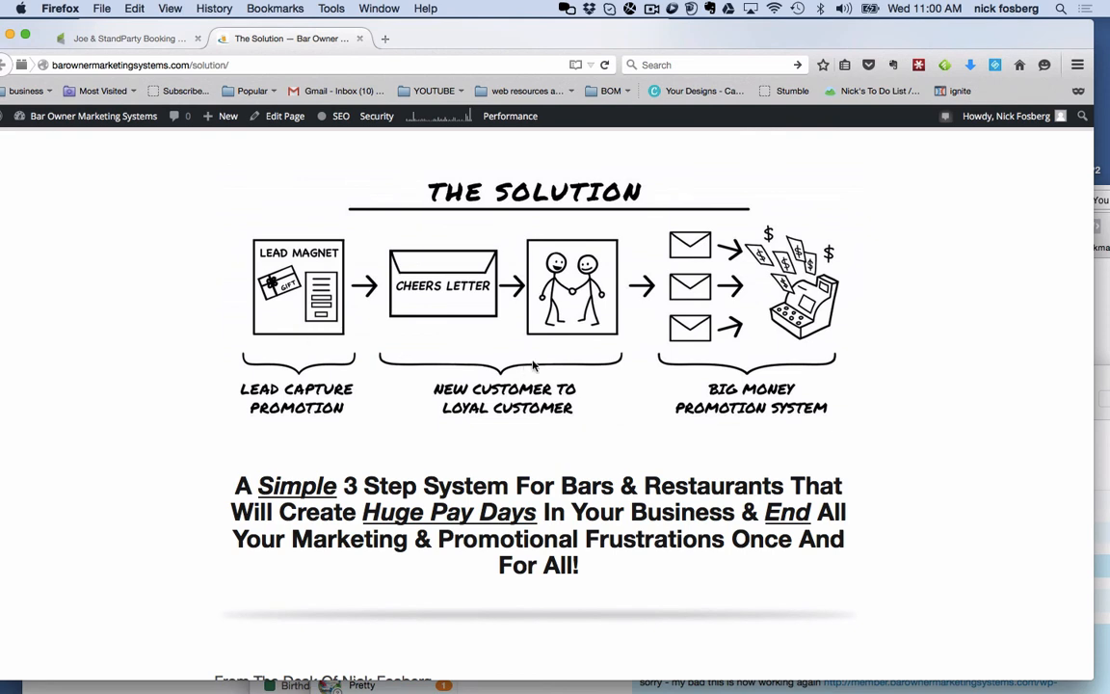
{"action": "mouse_move", "coordinate": [543, 331]}
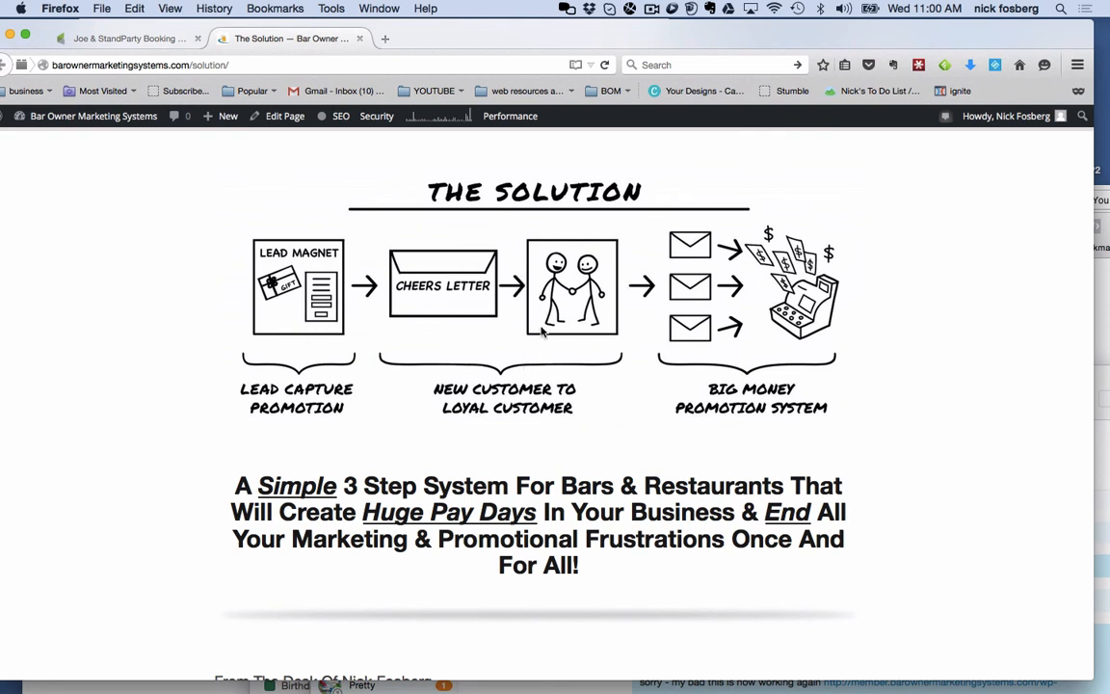
{"action": "mouse_move", "coordinate": [467, 320]}
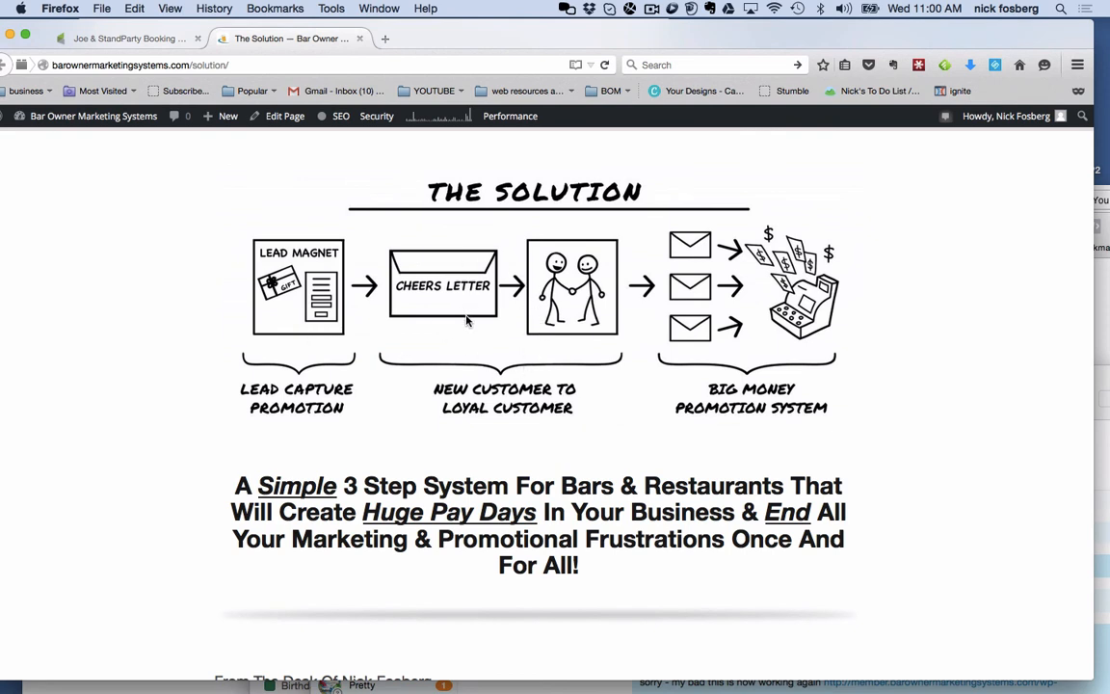
{"action": "mouse_move", "coordinate": [472, 311]}
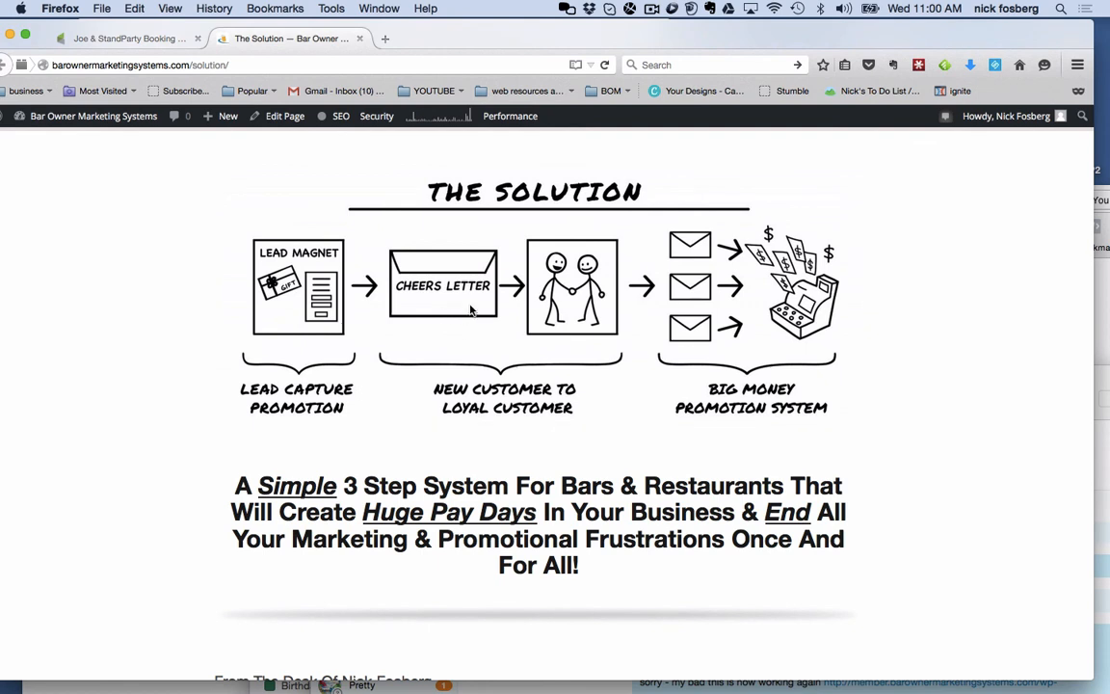
- Return to the Campaign Builder Performance view showing 594 contacts, 56 interested and 25 booked
{"action": "left_click", "coordinate": [125, 39]}
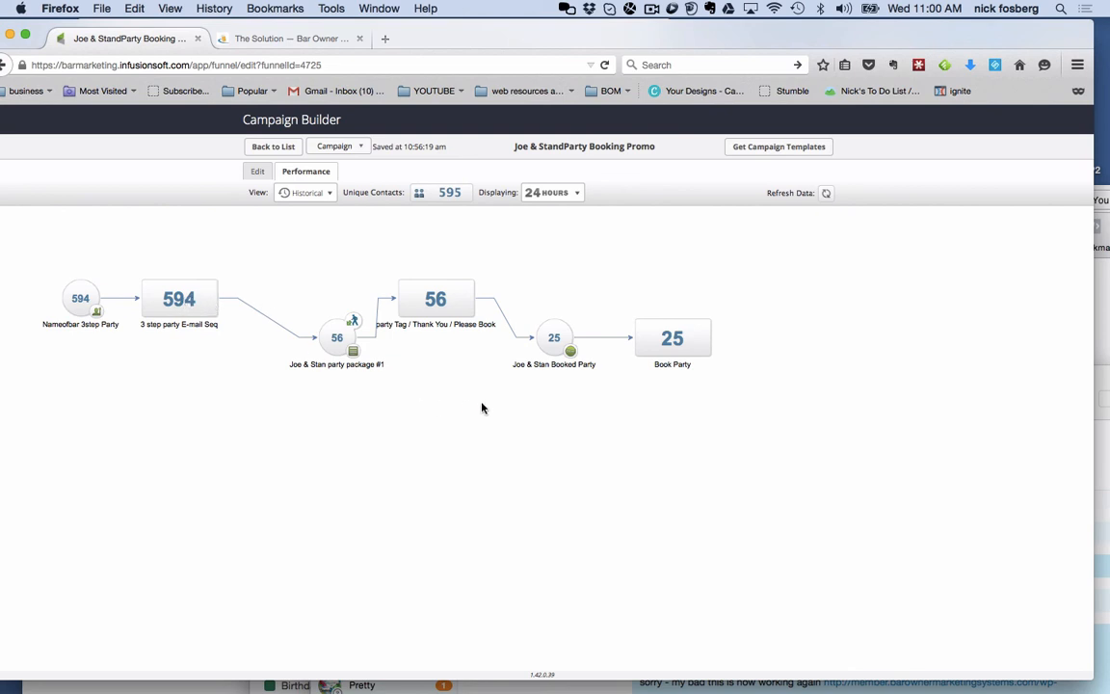
{"action": "mouse_move", "coordinate": [306, 307]}
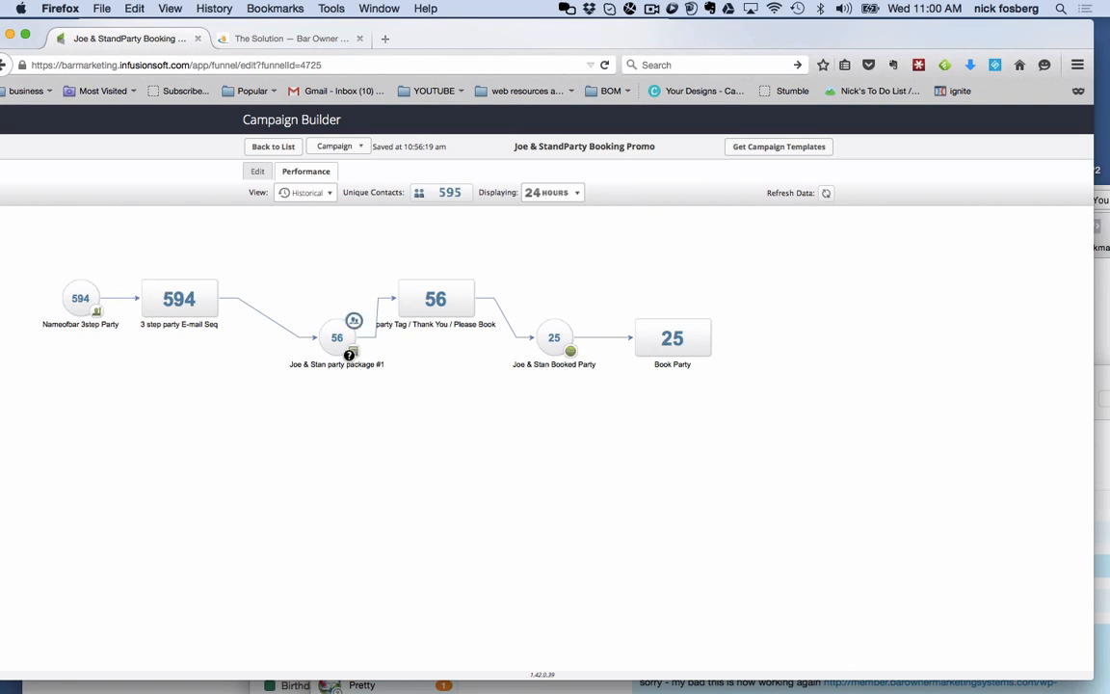
{"action": "mouse_move", "coordinate": [184, 428]}
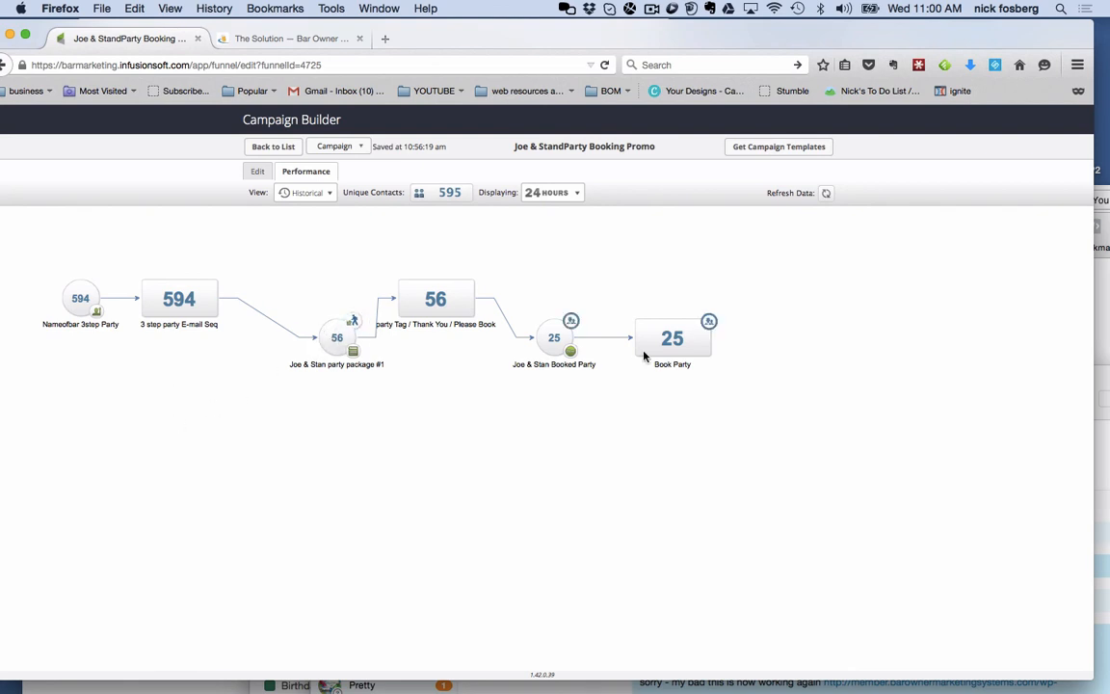
{"action": "mouse_move", "coordinate": [544, 468]}
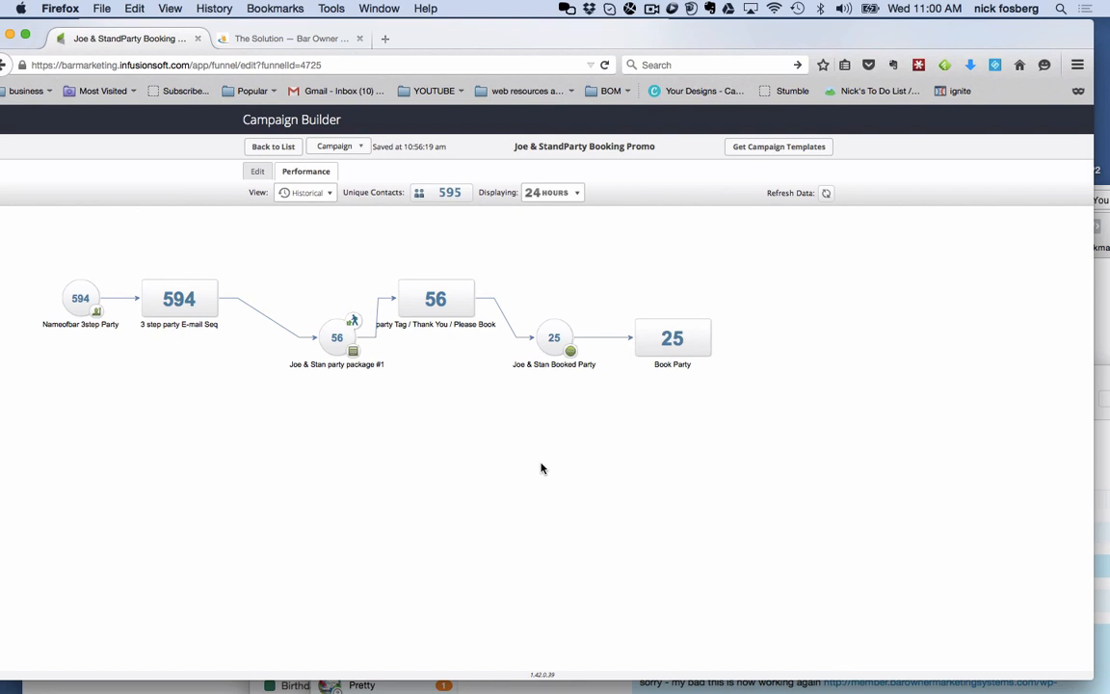
{"action": "mouse_move", "coordinate": [376, 268]}
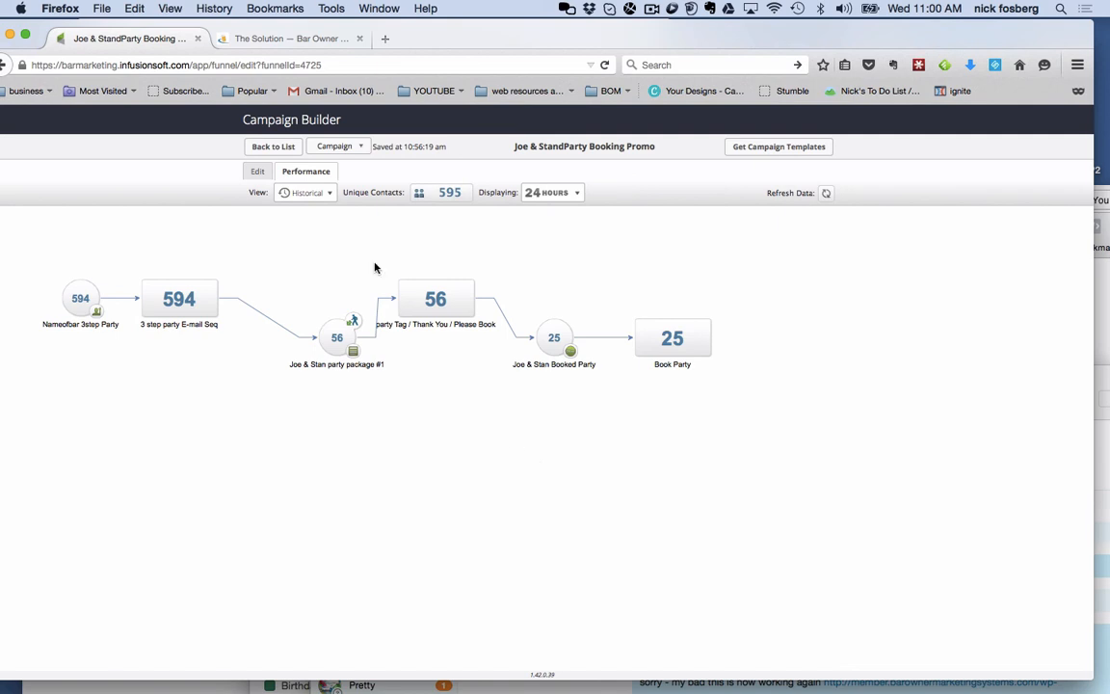
- Switch to the Solution page with its lead capture, loyal customer and big money promotion steps
{"action": "left_click", "coordinate": [289, 38]}
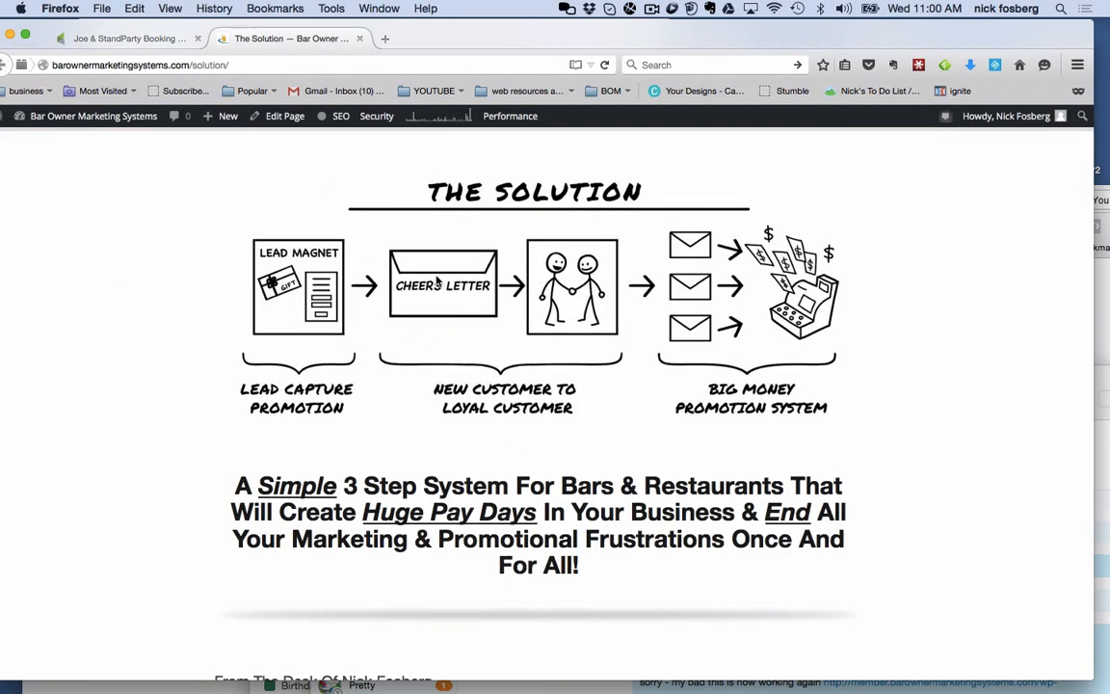
{"action": "mouse_move", "coordinate": [524, 320]}
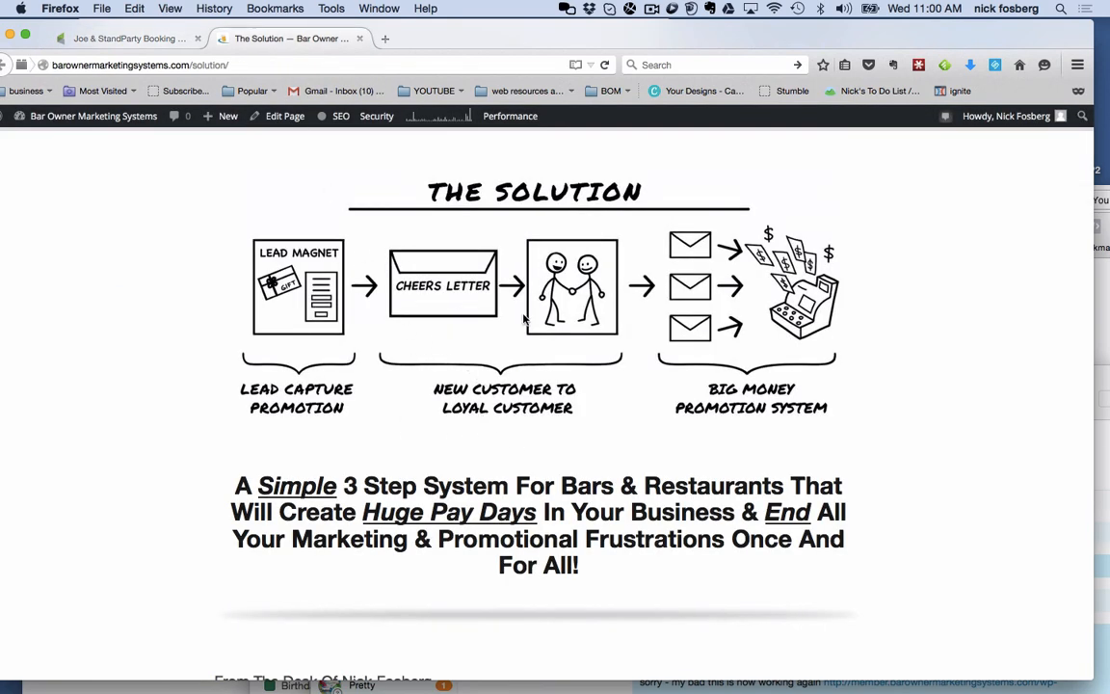
{"action": "mouse_move", "coordinate": [285, 336]}
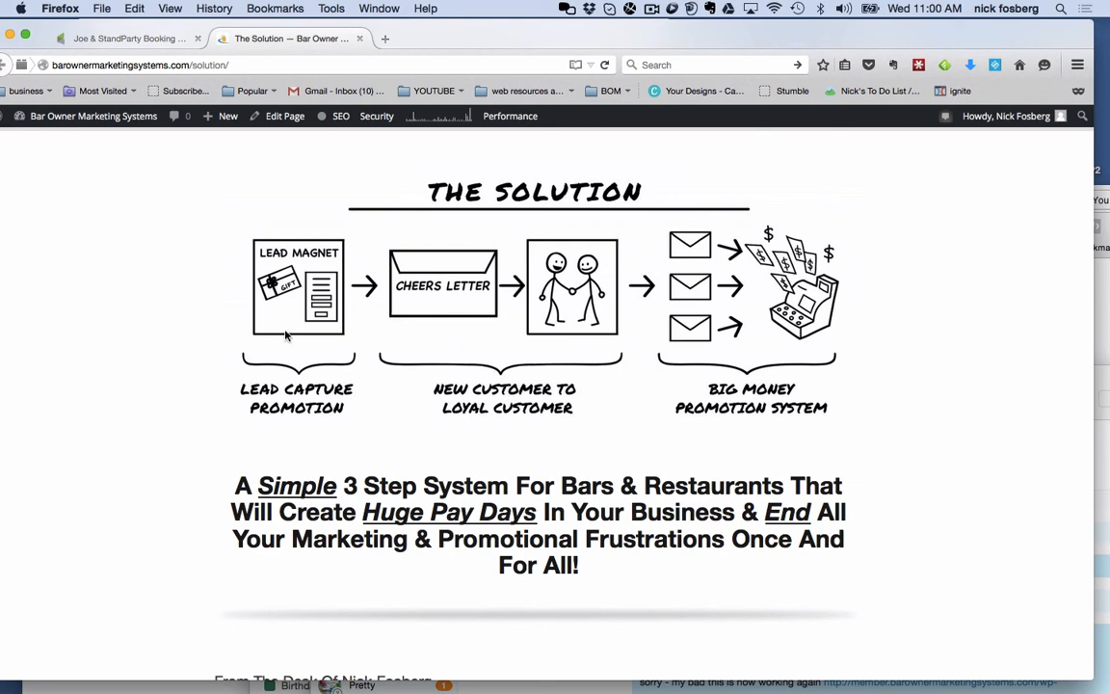
{"action": "mouse_move", "coordinate": [445, 347]}
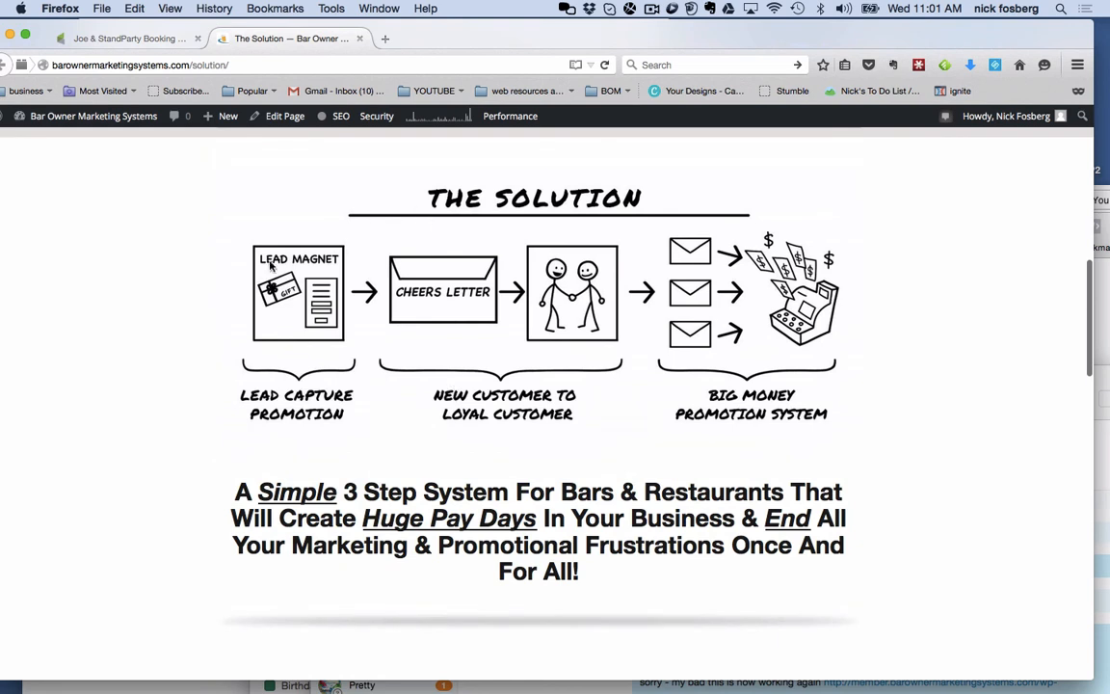
{"action": "mouse_move", "coordinate": [656, 16]}
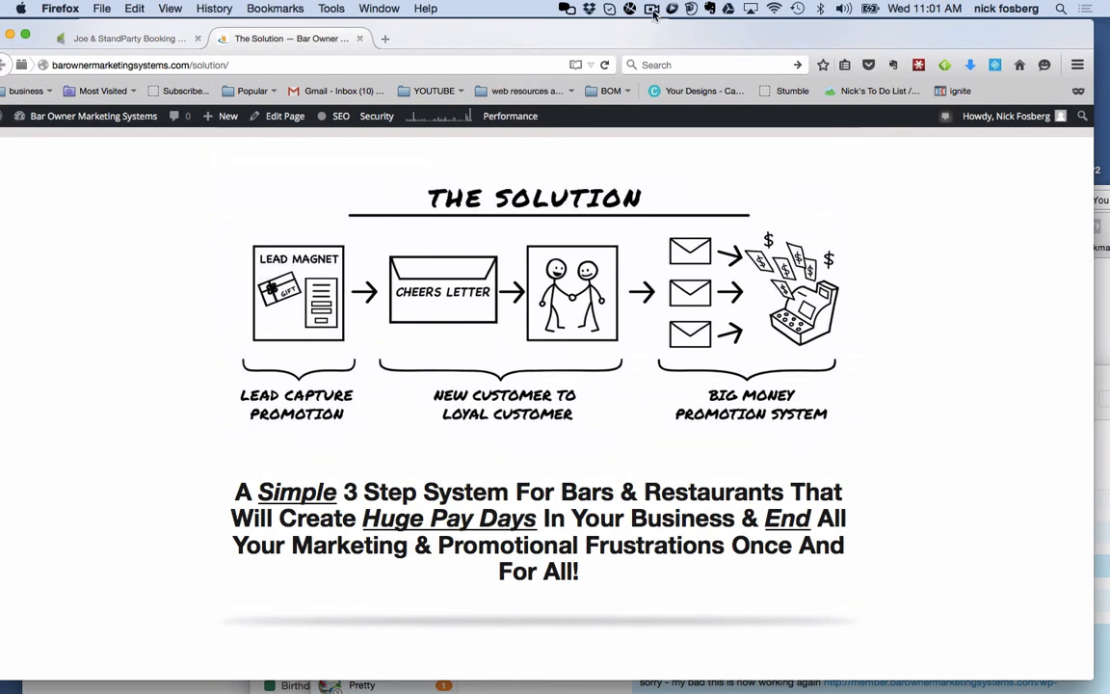